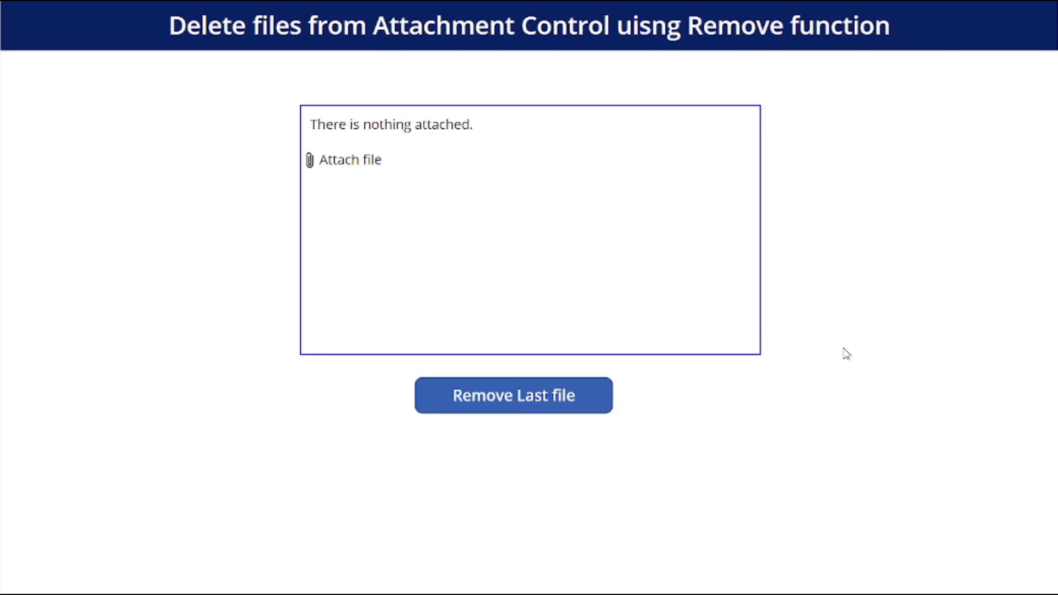
{"action": "mouse_move", "coordinate": [267, 147]}
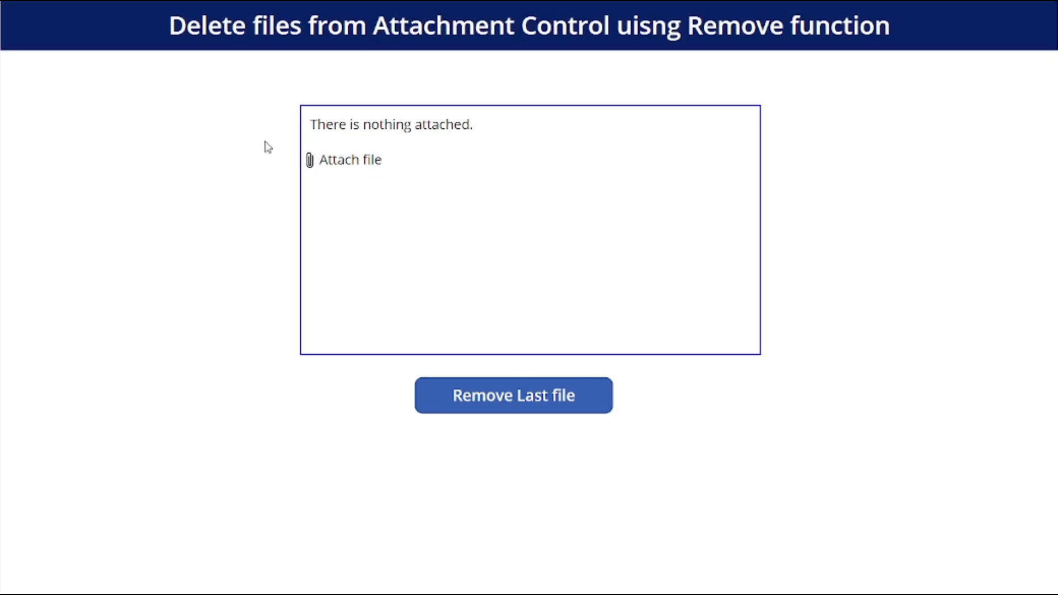
{"action": "mouse_move", "coordinate": [484, 131]}
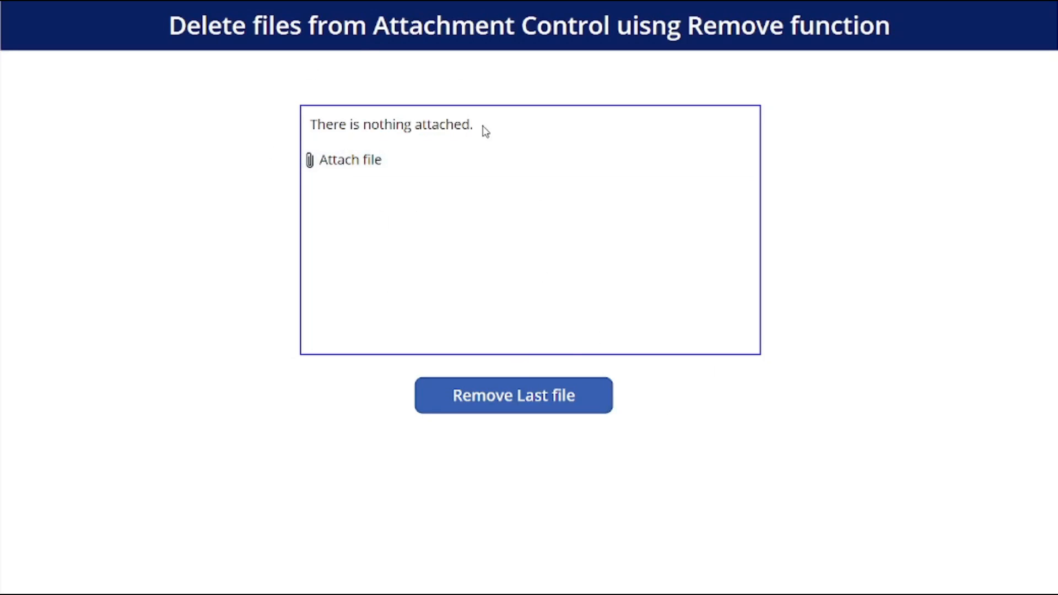
{"action": "mouse_move", "coordinate": [470, 159]}
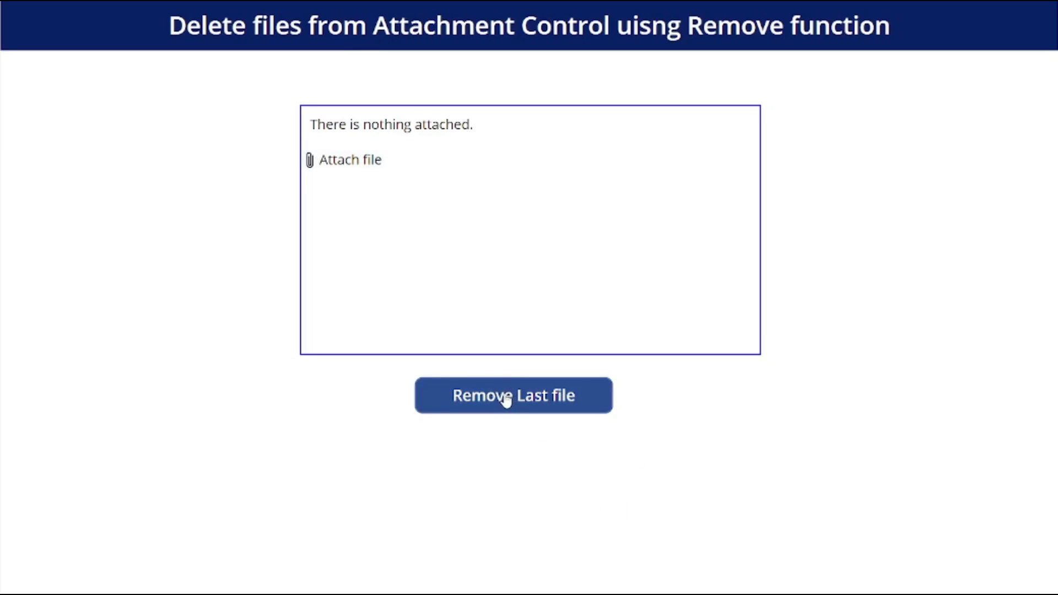
{"action": "mouse_move", "coordinate": [368, 162]}
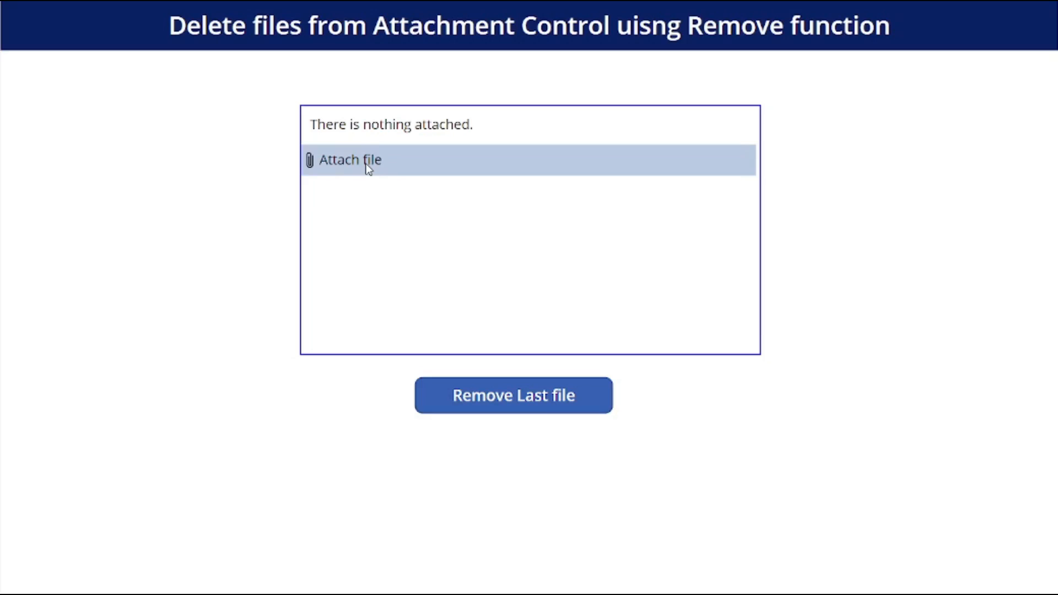
{"action": "mouse_move", "coordinate": [397, 160]}
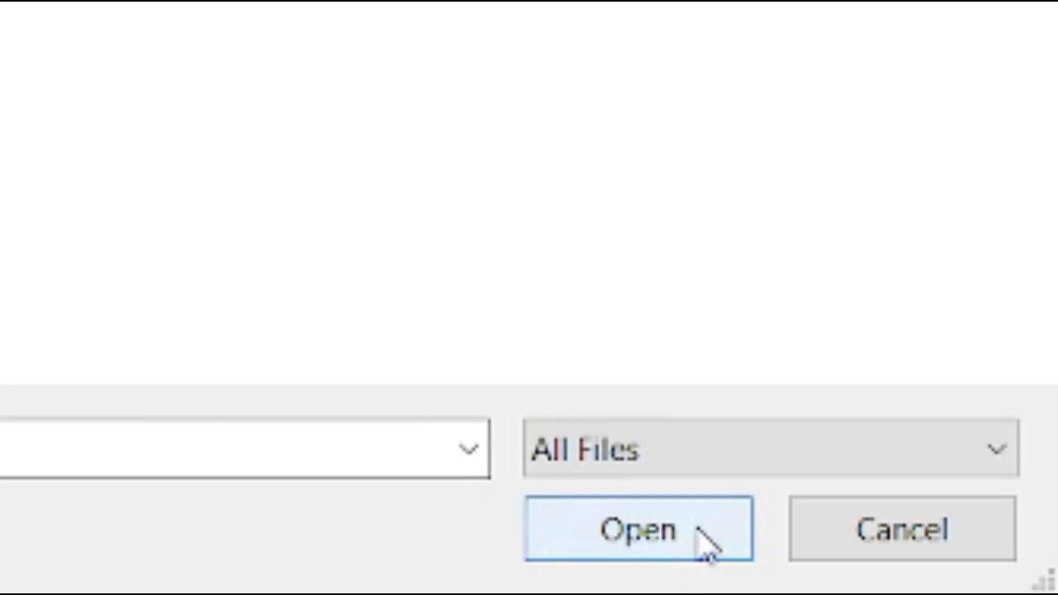
- Confirm the selected Computer, Excel, Microsoft and PowerApps PNGs so they fill the attachment box
{"action": "left_click", "coordinate": [638, 530]}
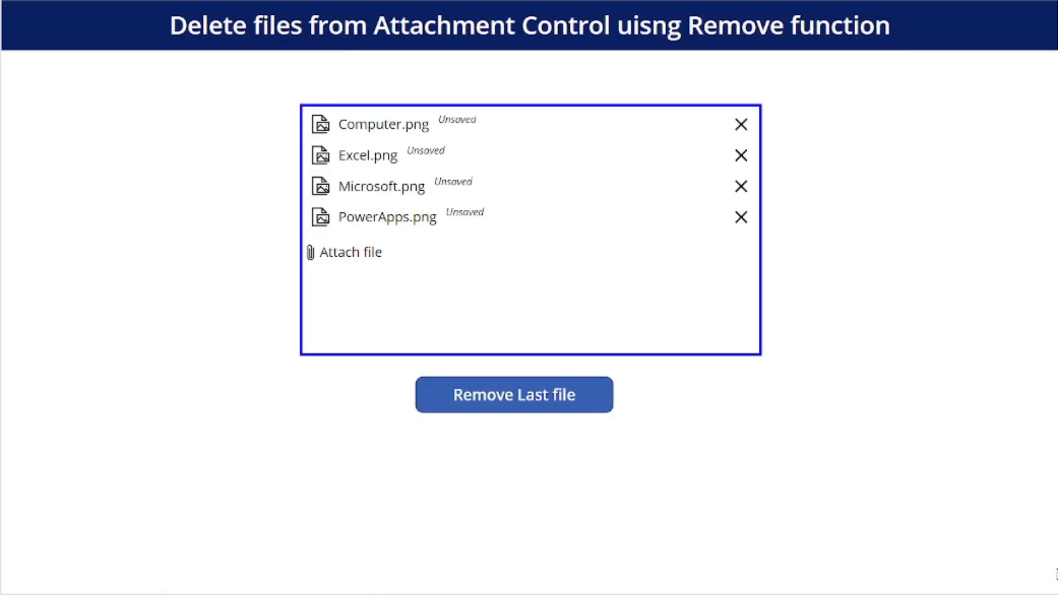
{"action": "mouse_move", "coordinate": [687, 138]}
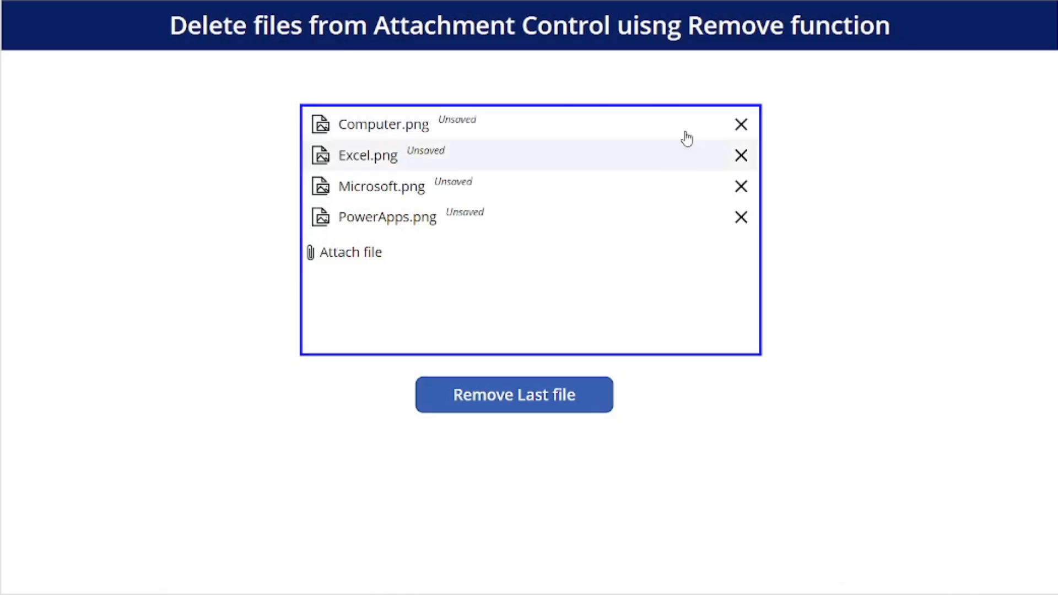
{"action": "mouse_move", "coordinate": [614, 217]}
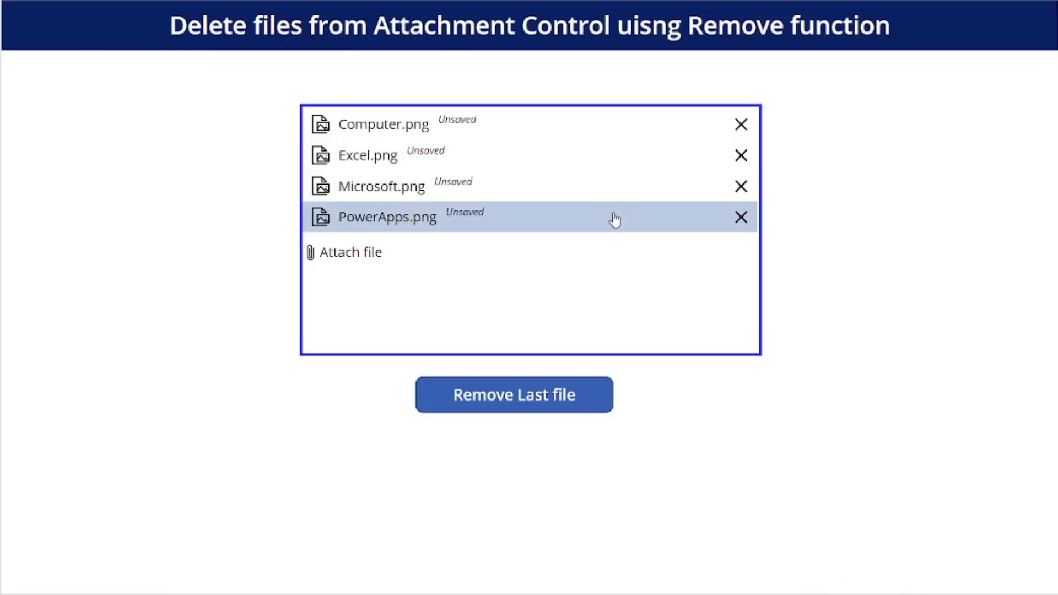
{"action": "mouse_move", "coordinate": [545, 252]}
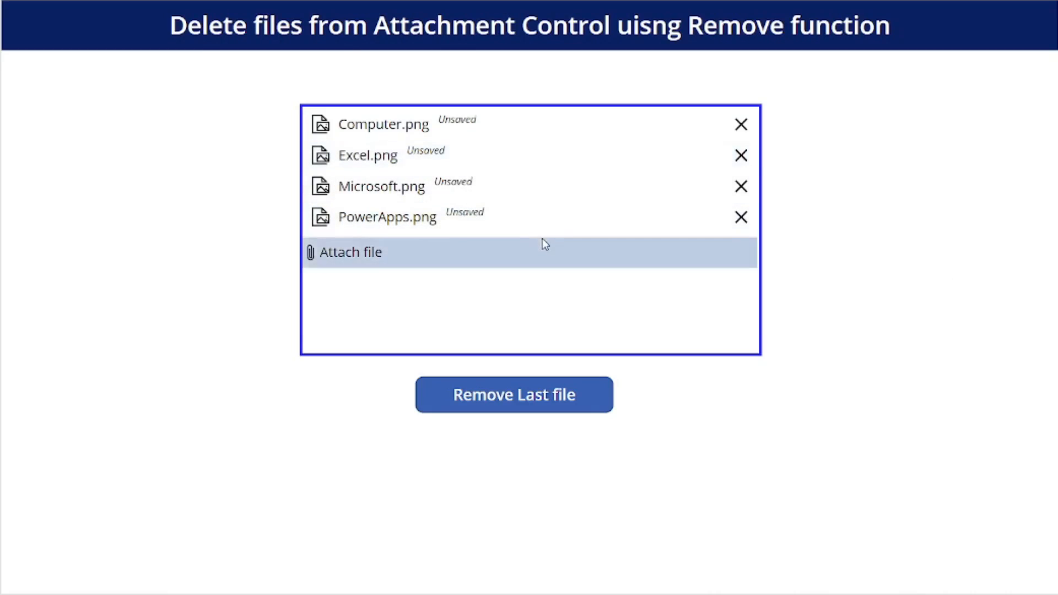
{"action": "mouse_move", "coordinate": [391, 155]}
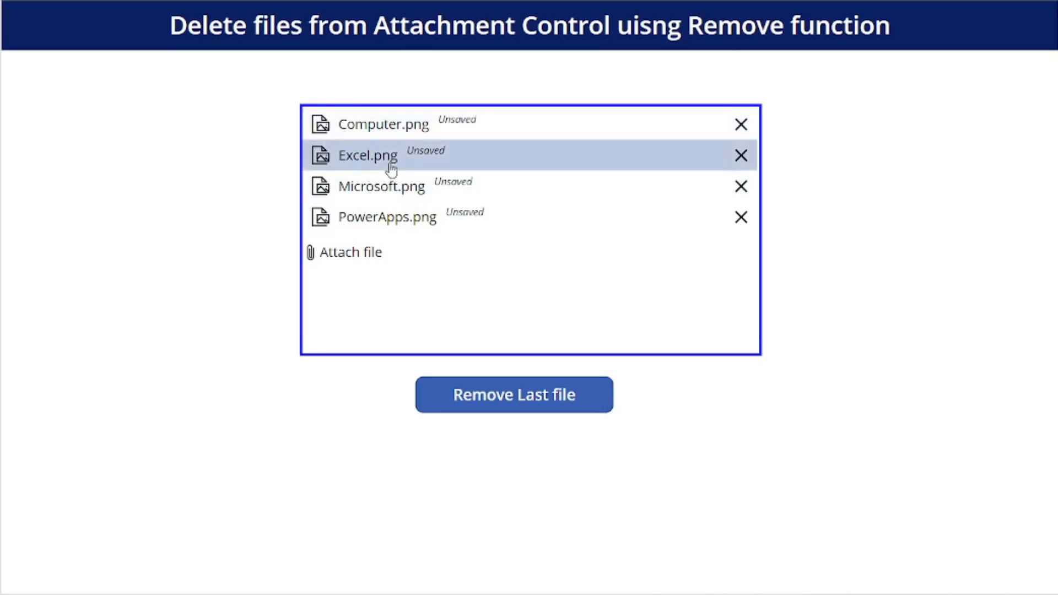
{"action": "mouse_move", "coordinate": [473, 319]}
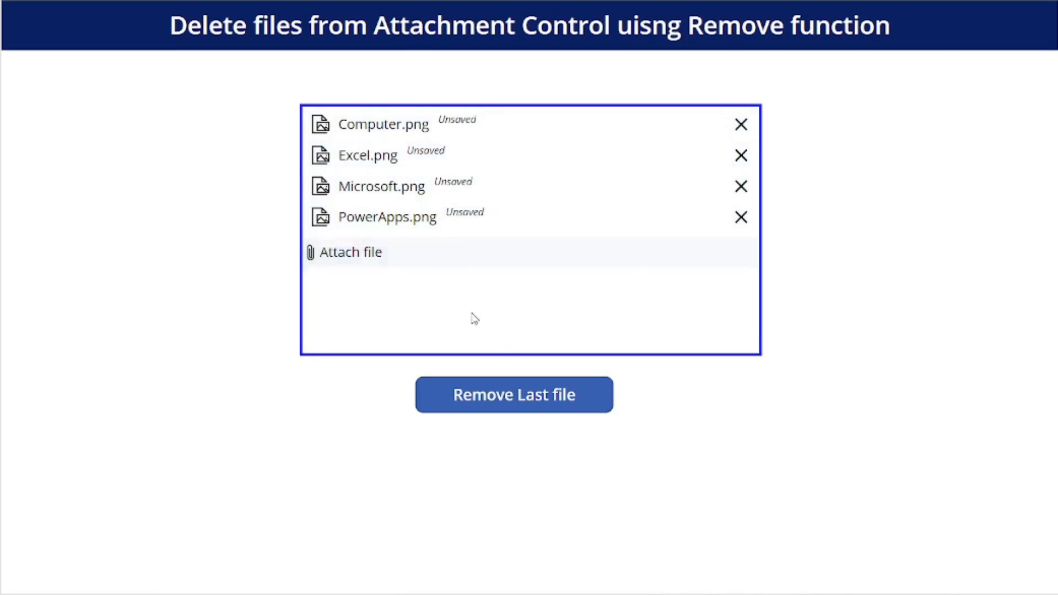
{"action": "mouse_move", "coordinate": [514, 394]}
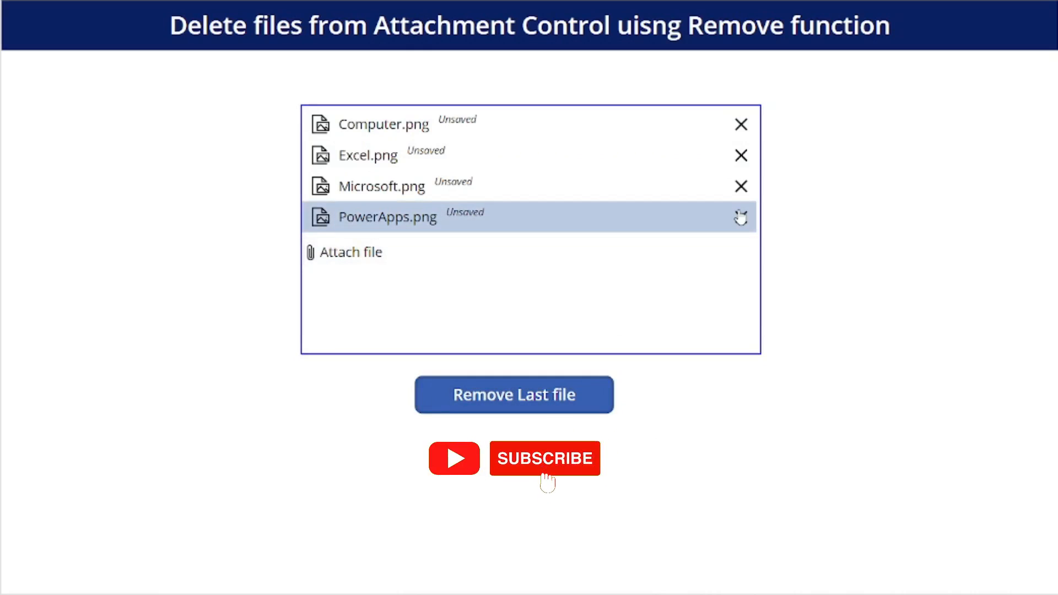
{"action": "mouse_move", "coordinate": [742, 187]}
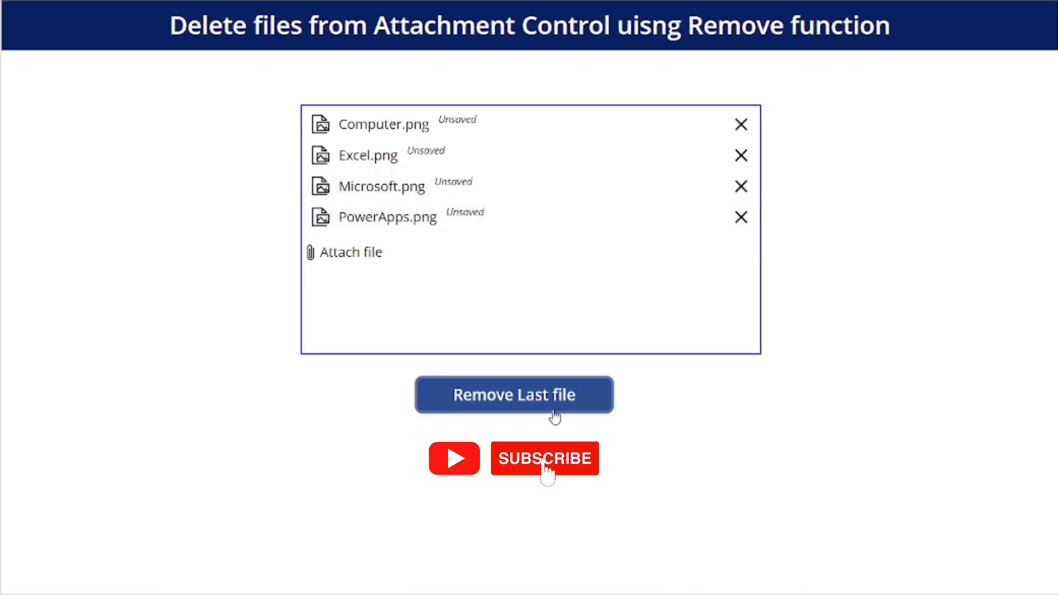
{"action": "mouse_move", "coordinate": [741, 156]}
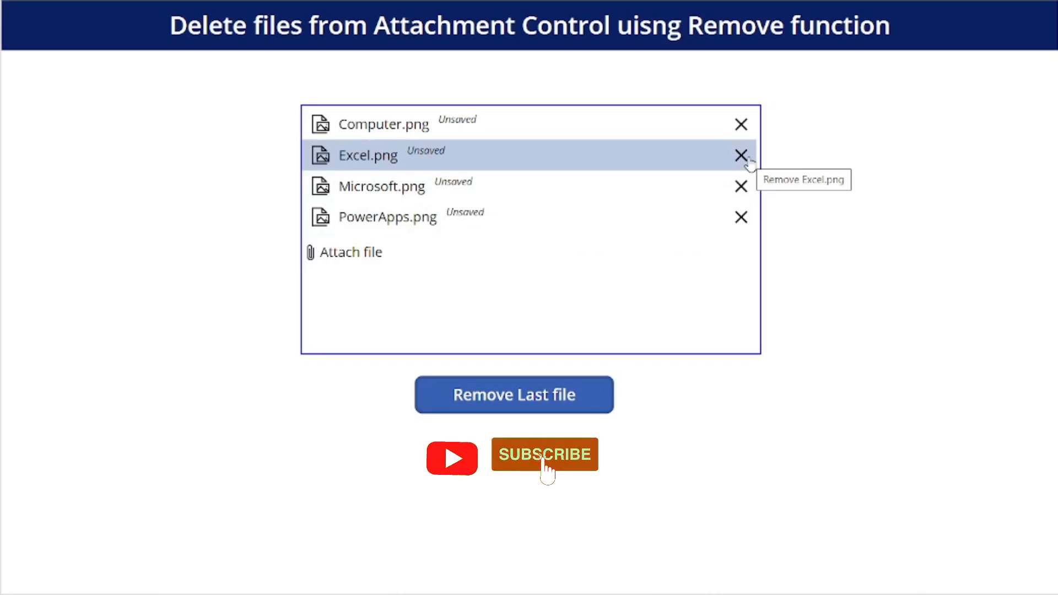
{"action": "mouse_move", "coordinate": [596, 378]}
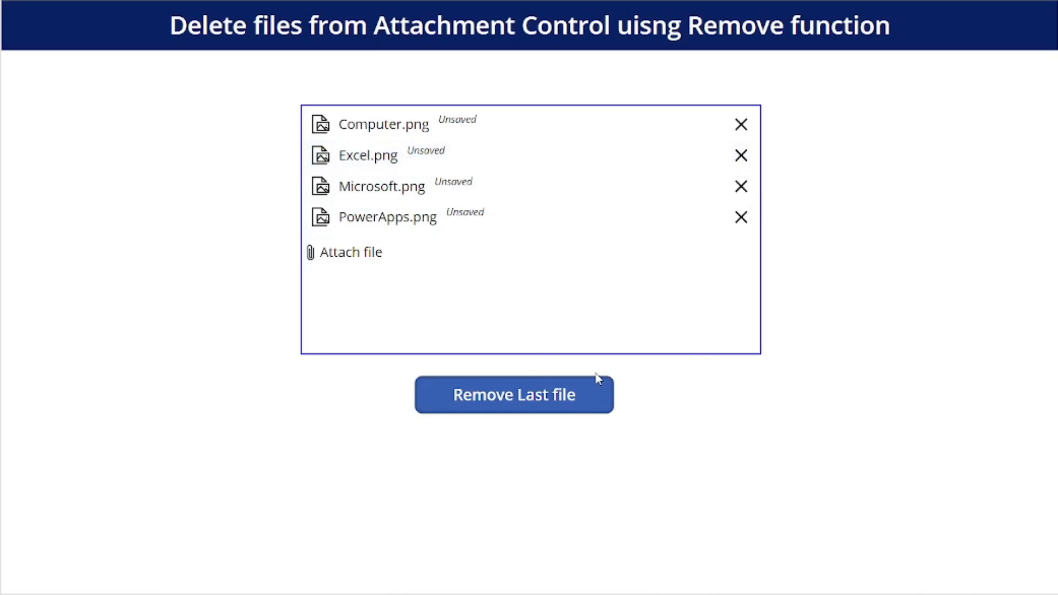
{"action": "mouse_move", "coordinate": [493, 286]}
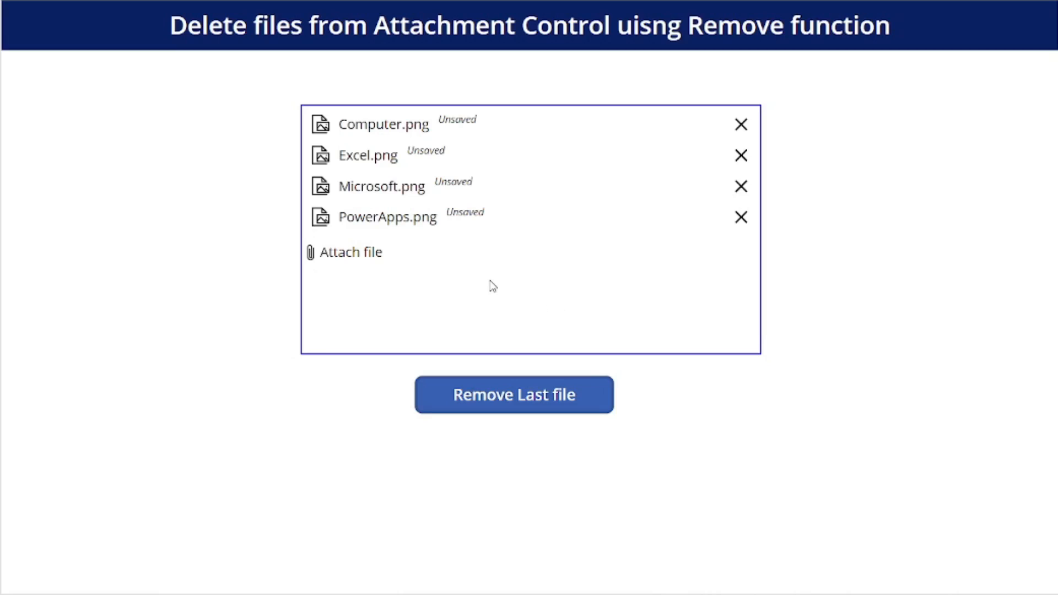
{"action": "mouse_move", "coordinate": [387, 217]}
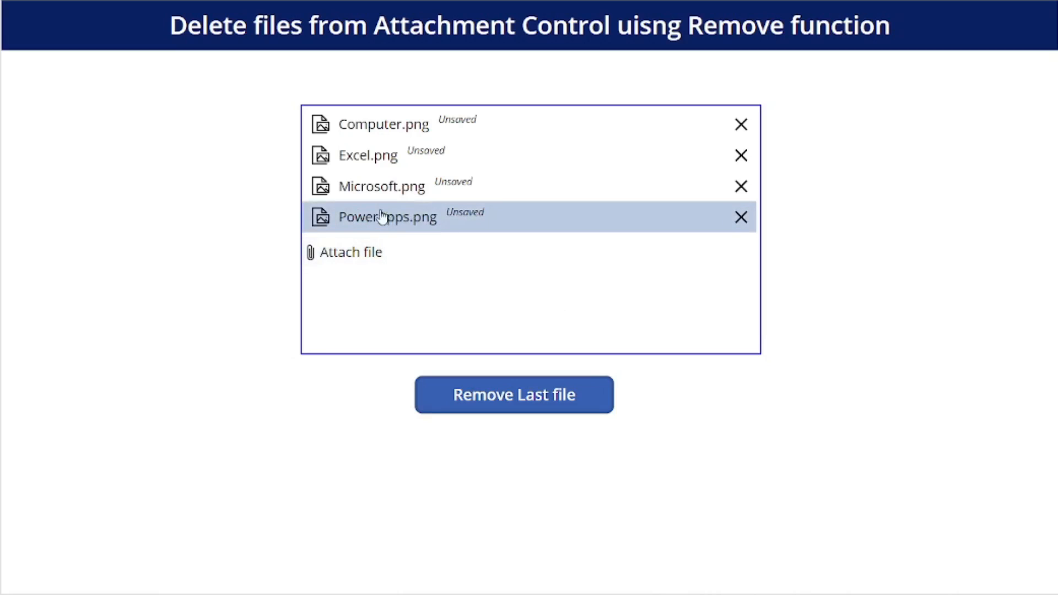
{"action": "mouse_move", "coordinate": [415, 216]}
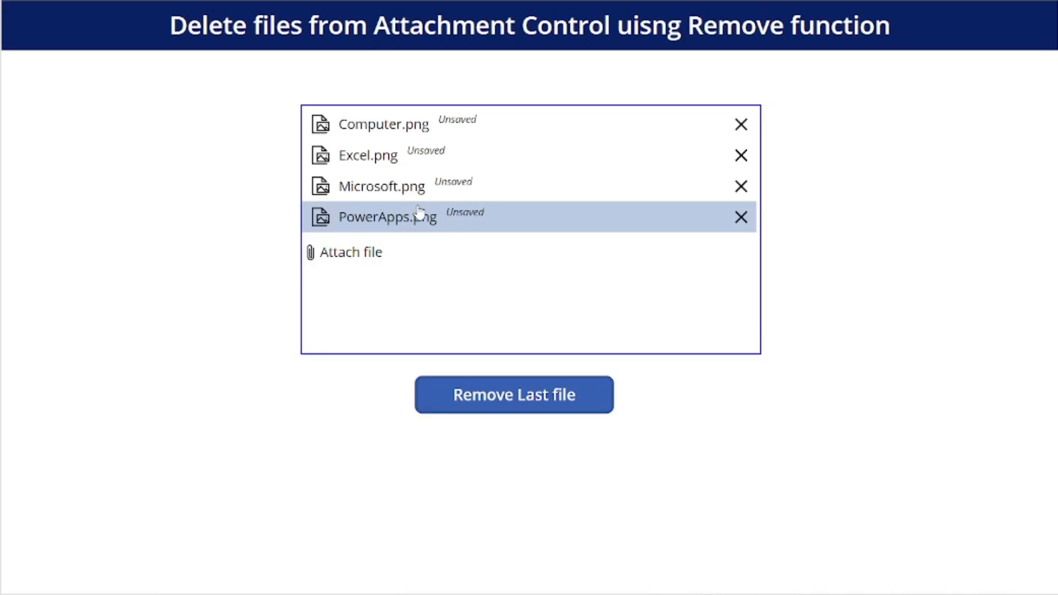
{"action": "mouse_move", "coordinate": [745, 183]}
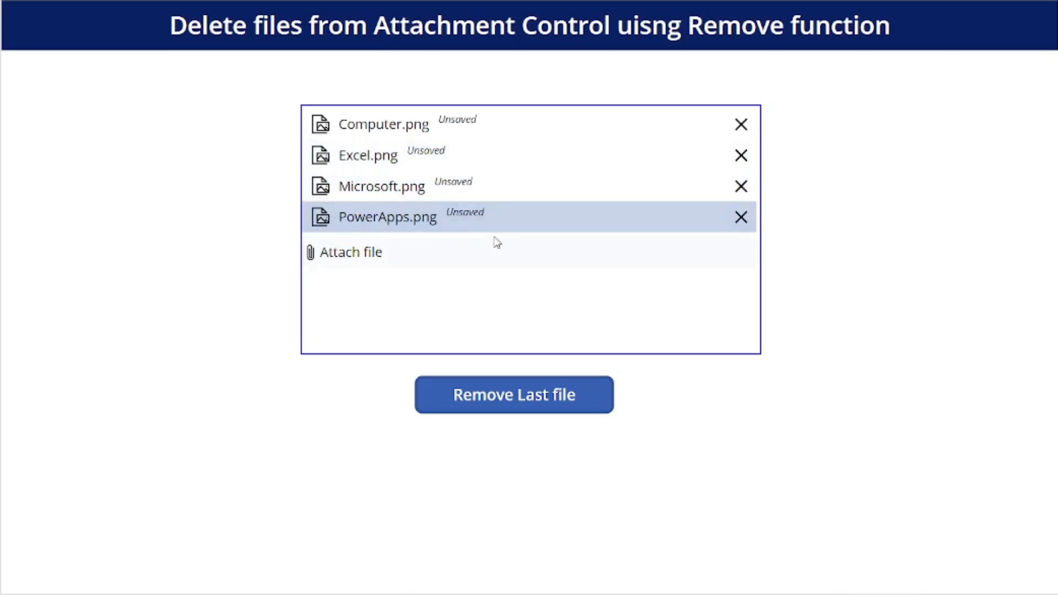
{"action": "mouse_move", "coordinate": [500, 223]}
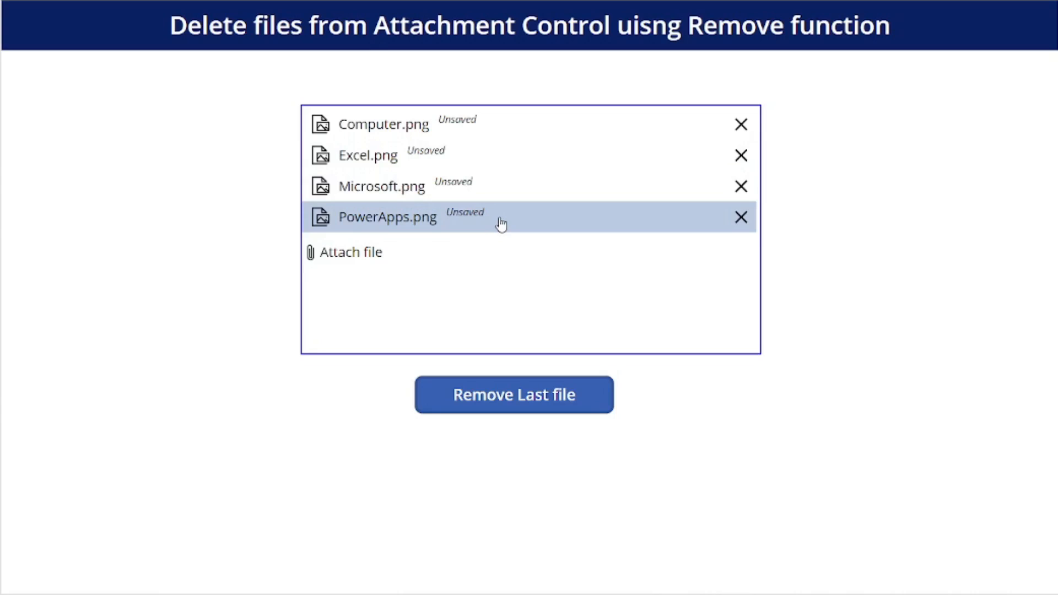
{"action": "mouse_move", "coordinate": [1005, 159]}
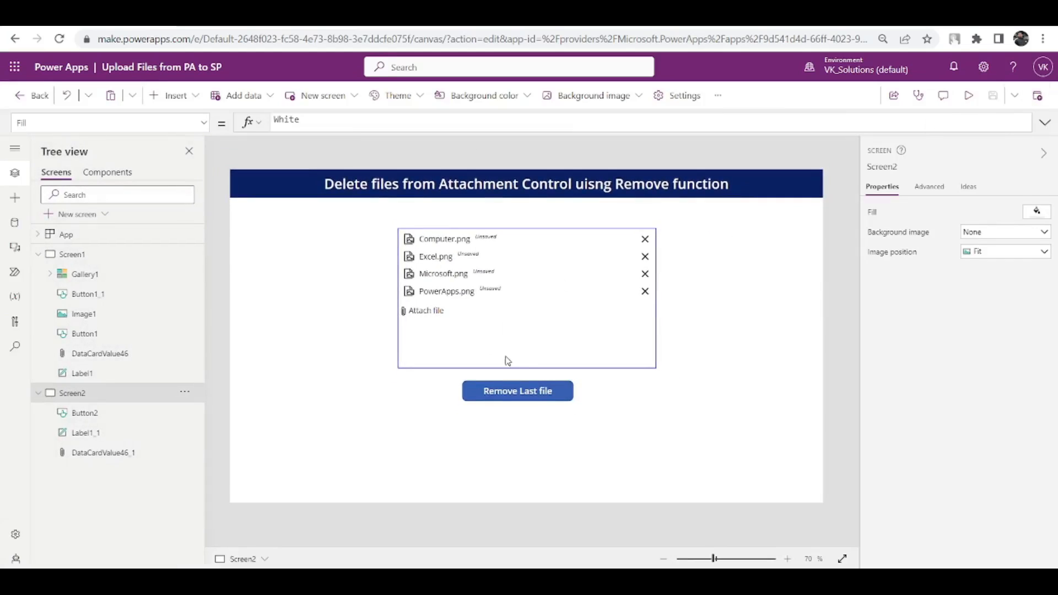
{"action": "mouse_move", "coordinate": [514, 340]}
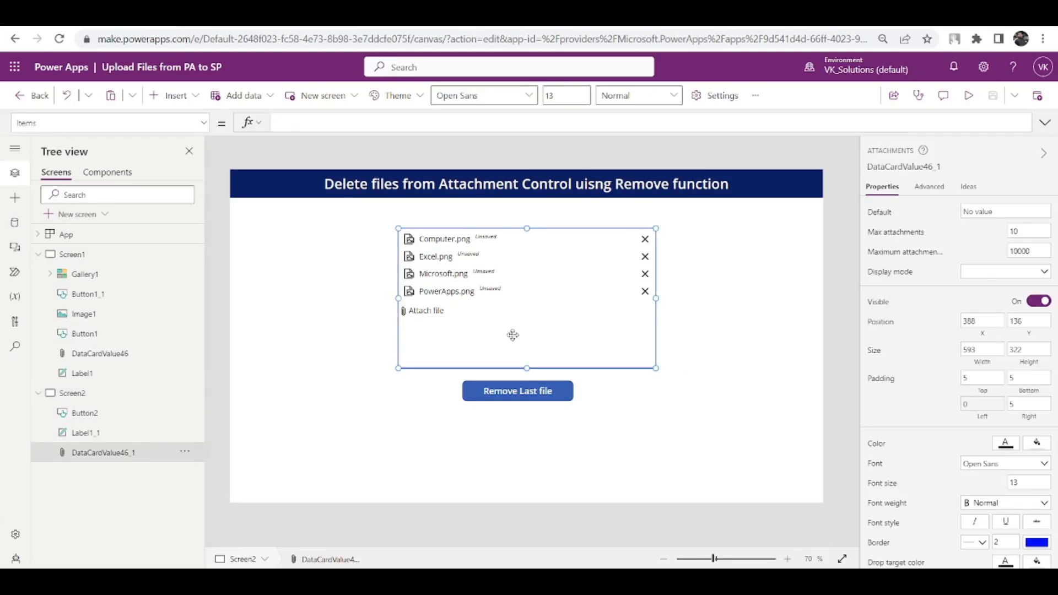
{"action": "mouse_move", "coordinate": [560, 345]}
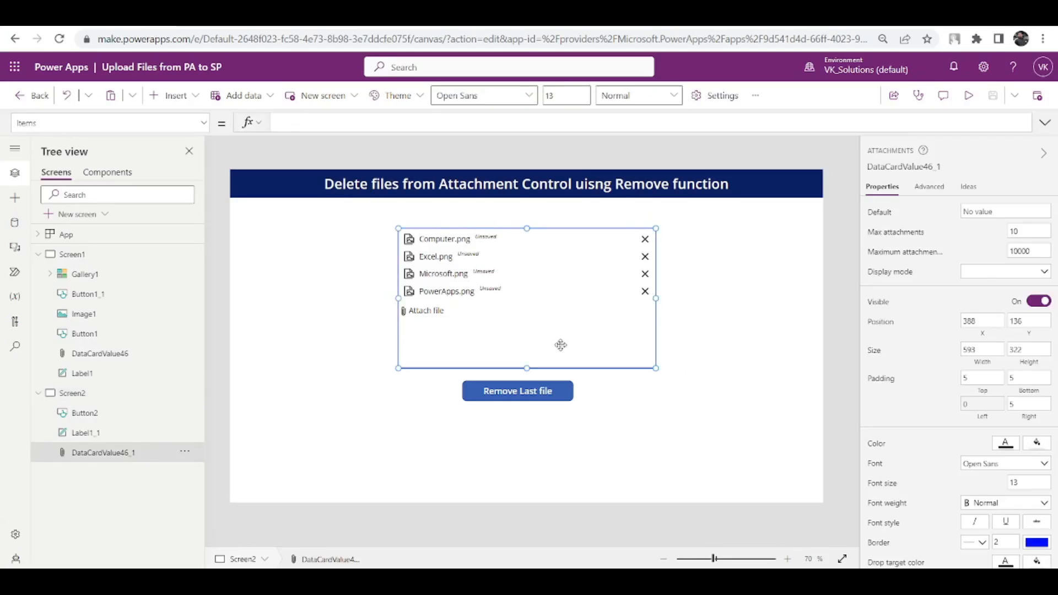
{"action": "mouse_move", "coordinate": [604, 304]}
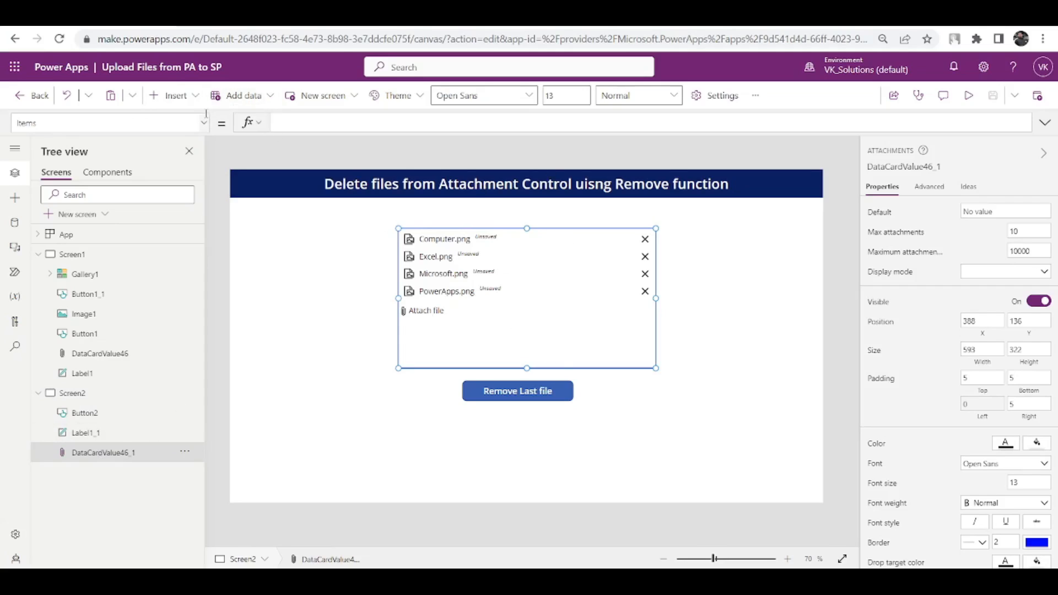
- Choose OnAddFile from DataCardValue46_1's property dropdown
{"action": "left_click", "coordinate": [108, 123]}
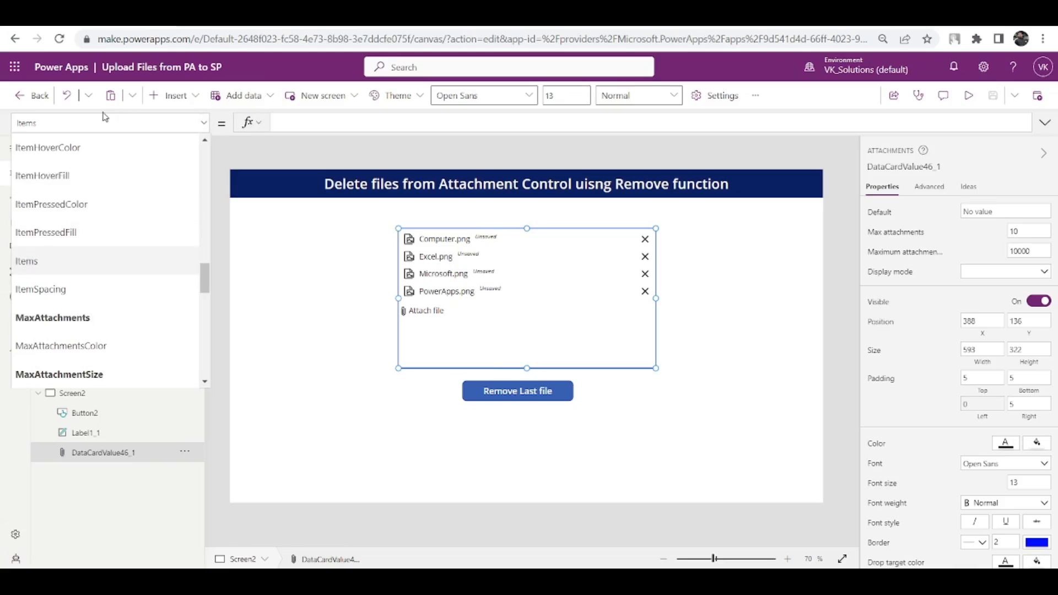
{"action": "scroll", "scroll_direction": "down", "scroll_amount": 3}
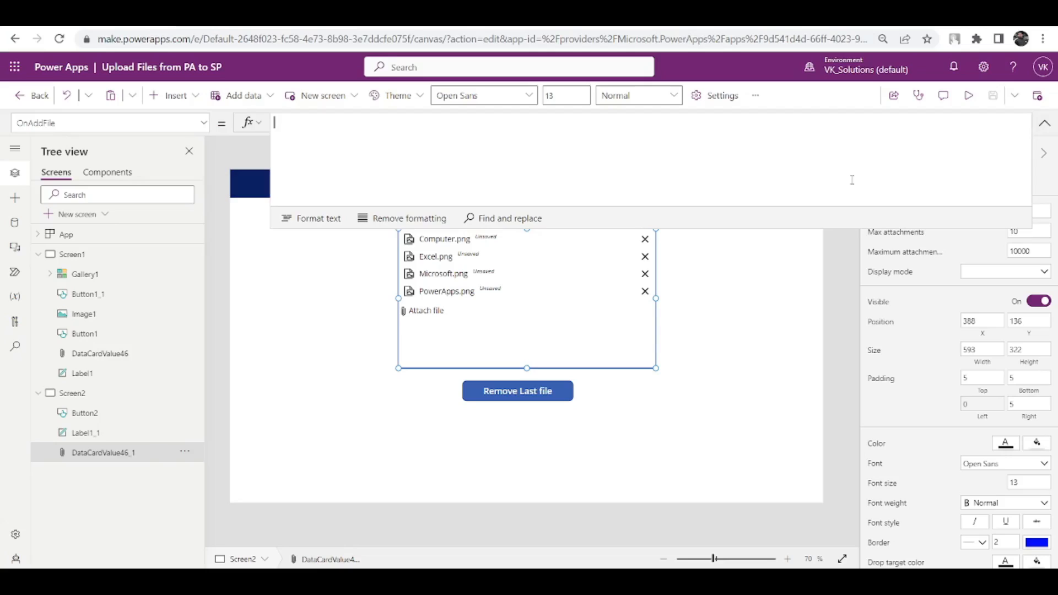
- Enter ClearCollect(colAttachmentFiles, Self.Attachments) as the OnAddFile formula
{"action": "type", "text": "ClearC"}
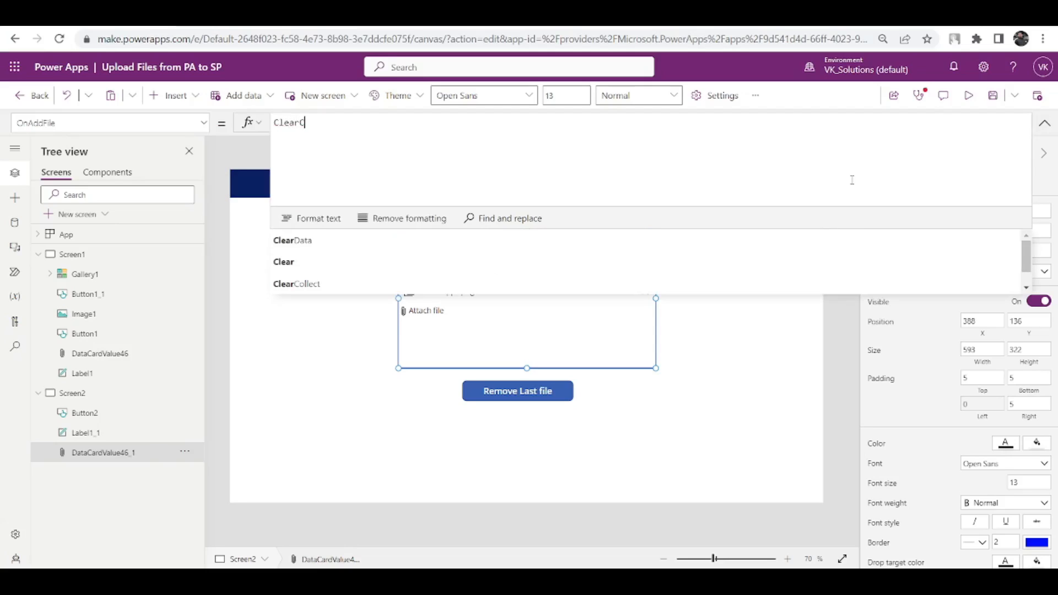
{"action": "left_click", "coordinate": [296, 283]}
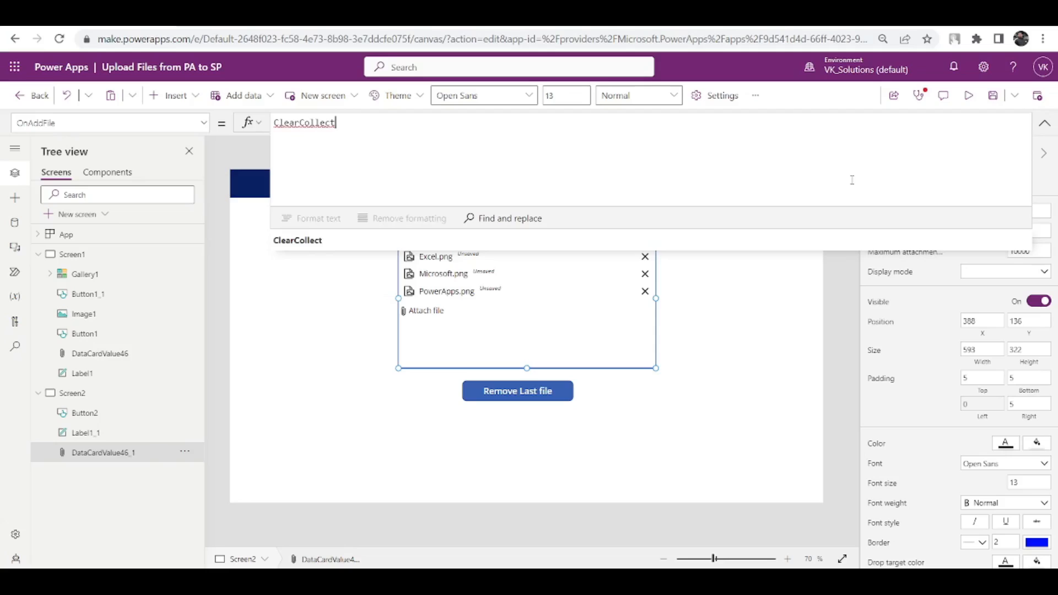
{"action": "type", "text": "(colAttach"}
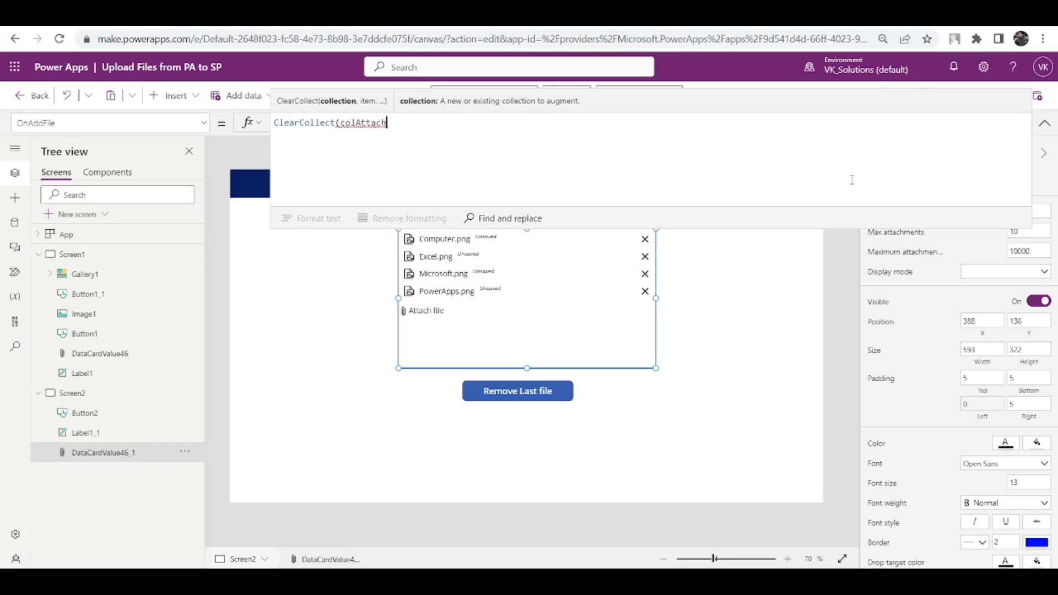
{"action": "type", "text": "mentFiles"}
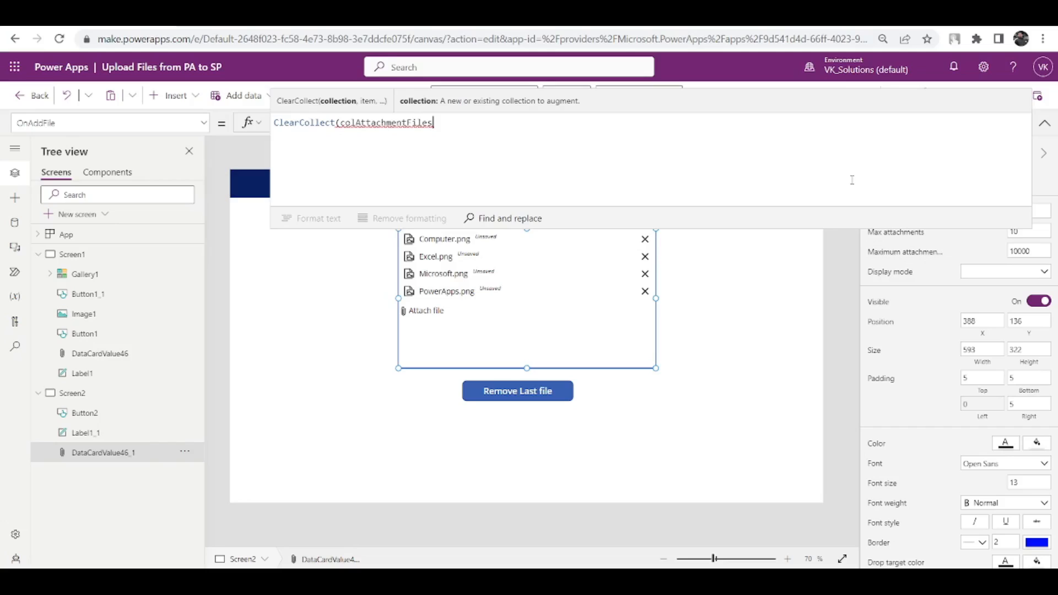
{"action": "type", "text": ",Self.Attachments"}
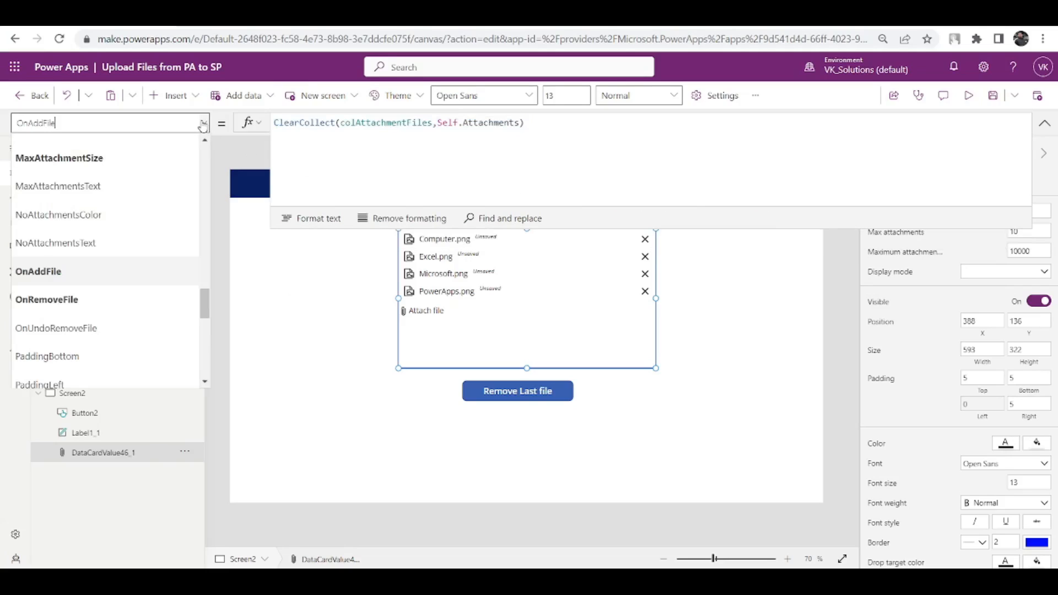
- Switch to OnRemoveFile, then in preview remove Microsoft.png and re-attach the four logos
{"action": "left_click", "coordinate": [47, 299]}
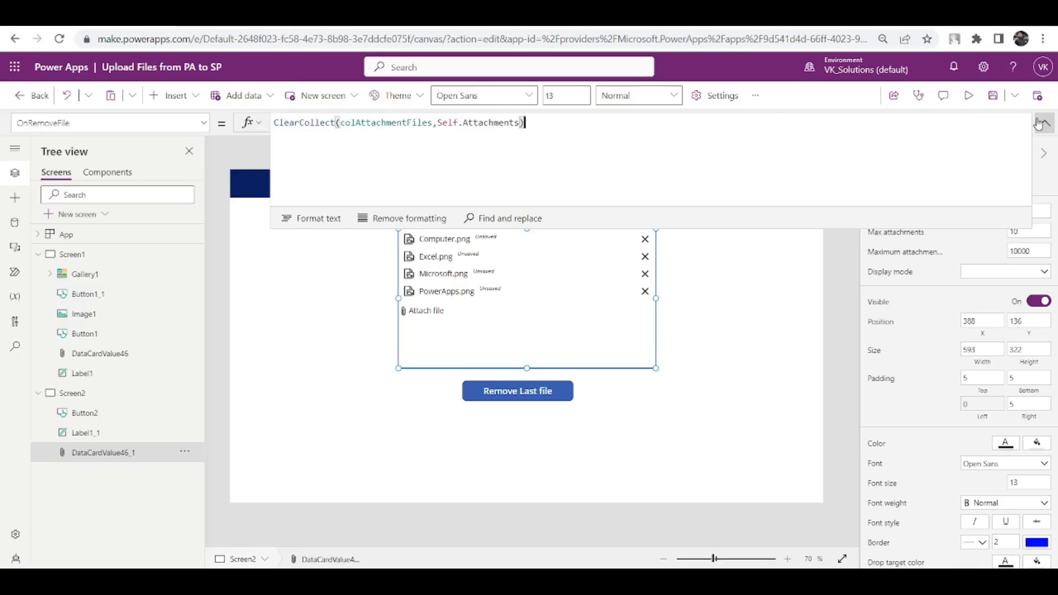
{"action": "left_click", "coordinate": [968, 95]}
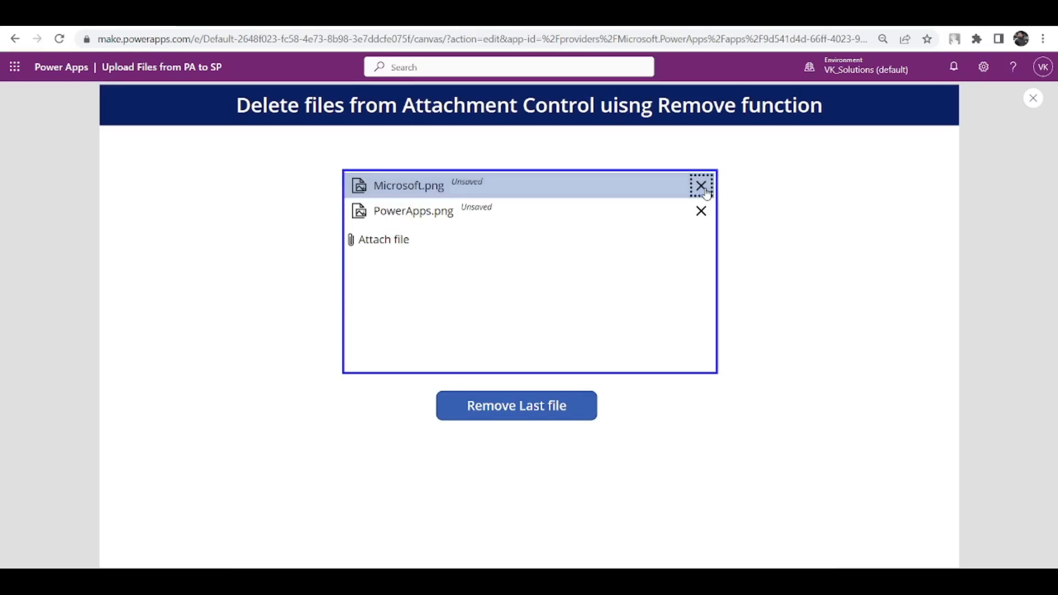
{"action": "left_click", "coordinate": [702, 186]}
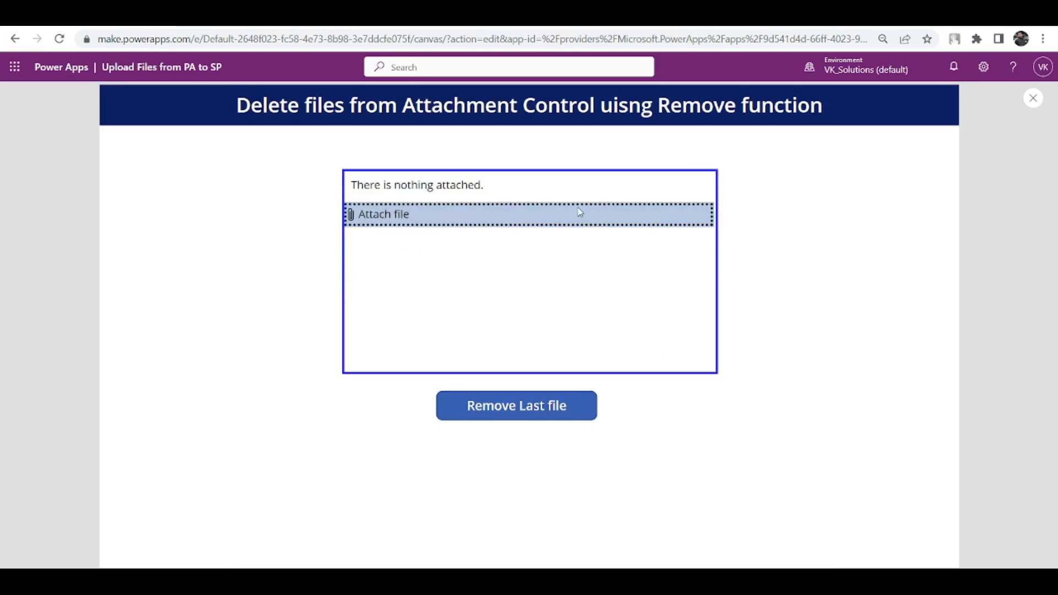
{"action": "left_click", "coordinate": [383, 214]}
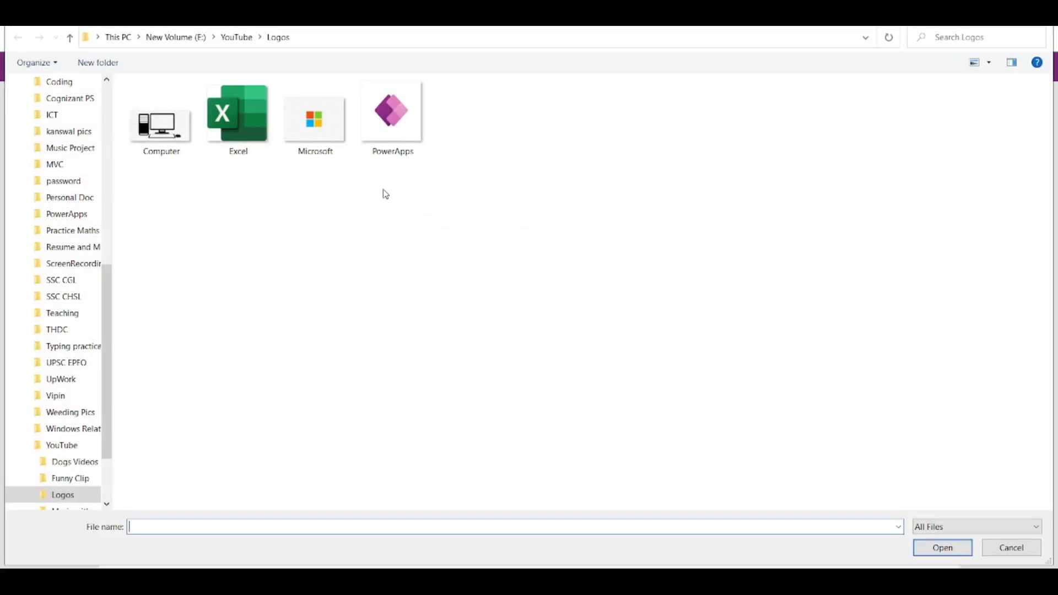
{"action": "left_click", "coordinate": [942, 548]}
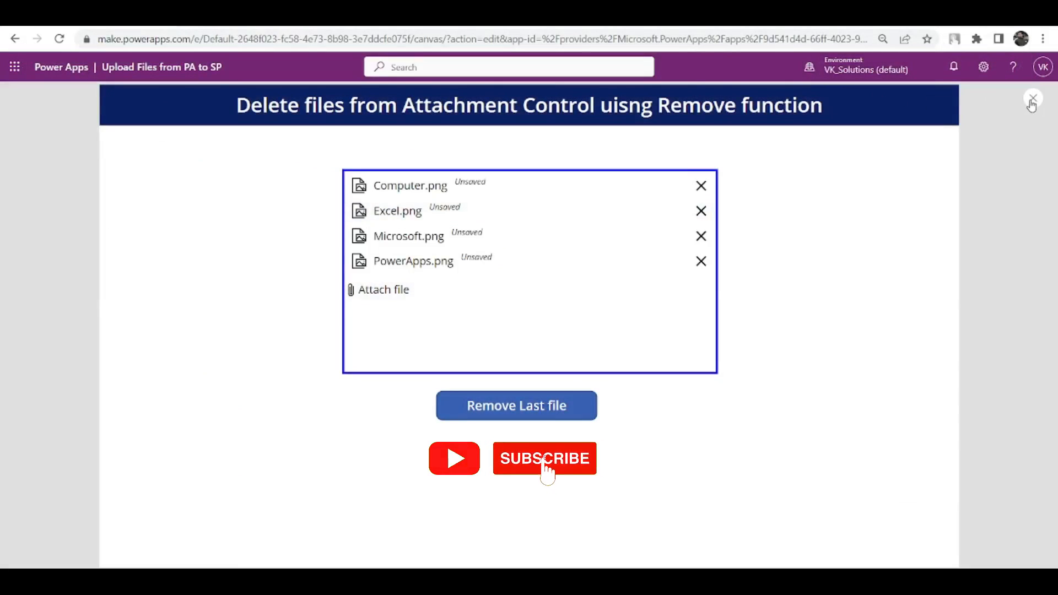
{"action": "left_click", "coordinate": [1032, 100]}
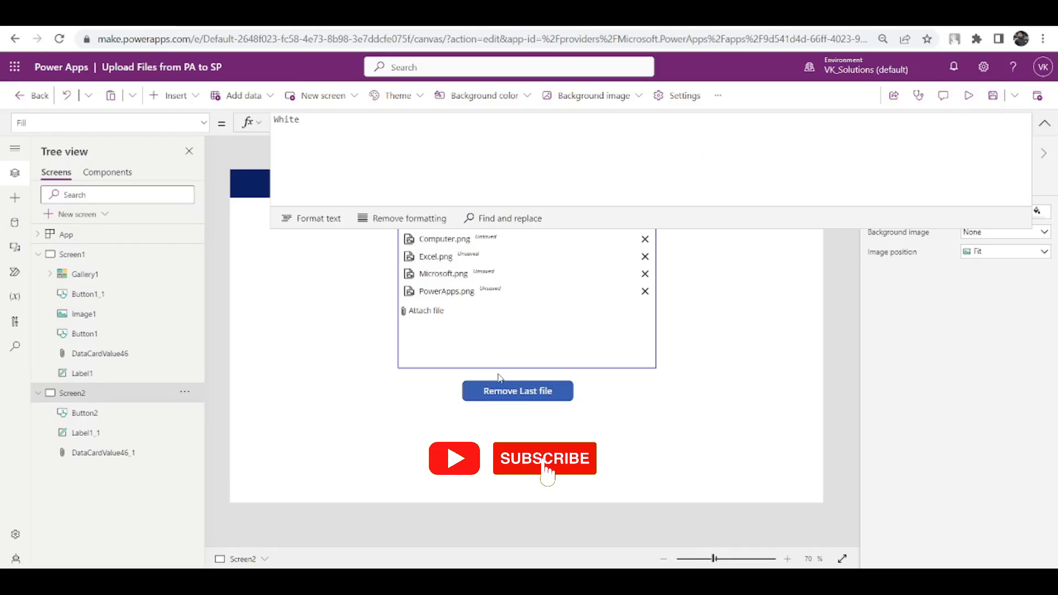
{"action": "left_click", "coordinate": [526, 331]}
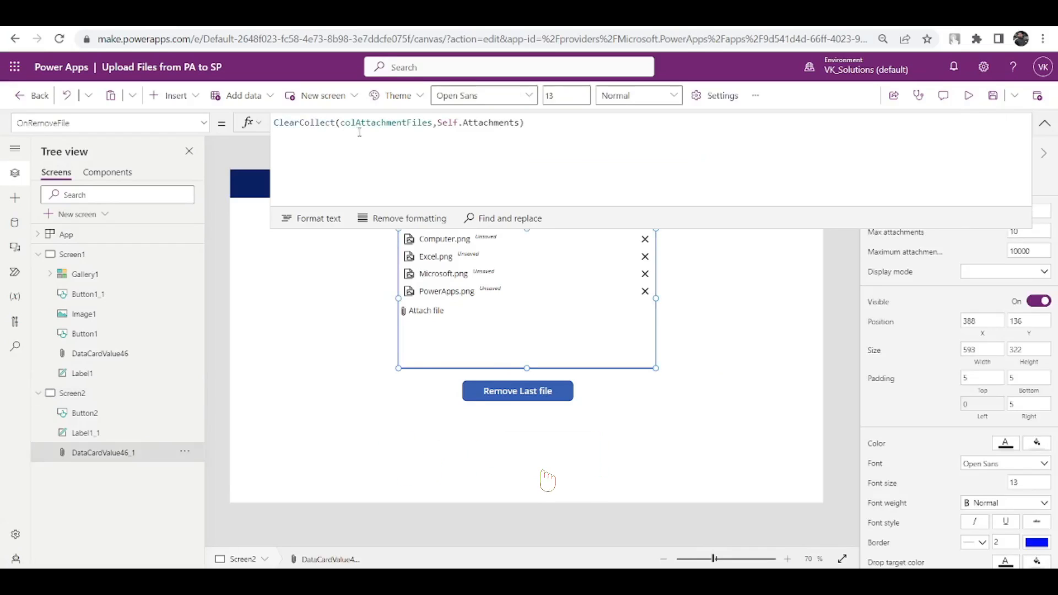
{"action": "double_click", "coordinate": [385, 122]}
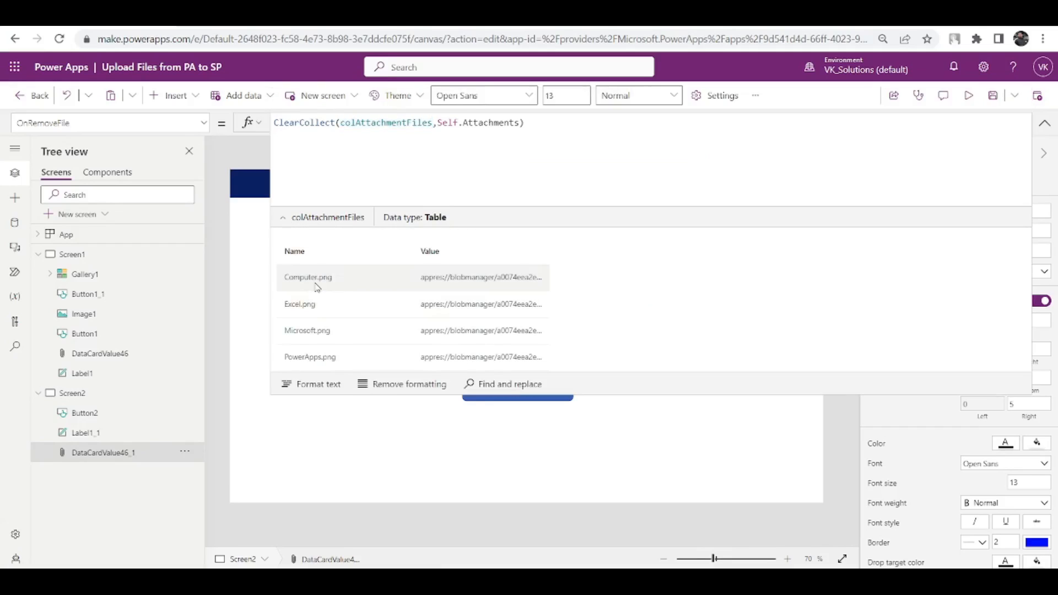
{"action": "mouse_move", "coordinate": [321, 344]}
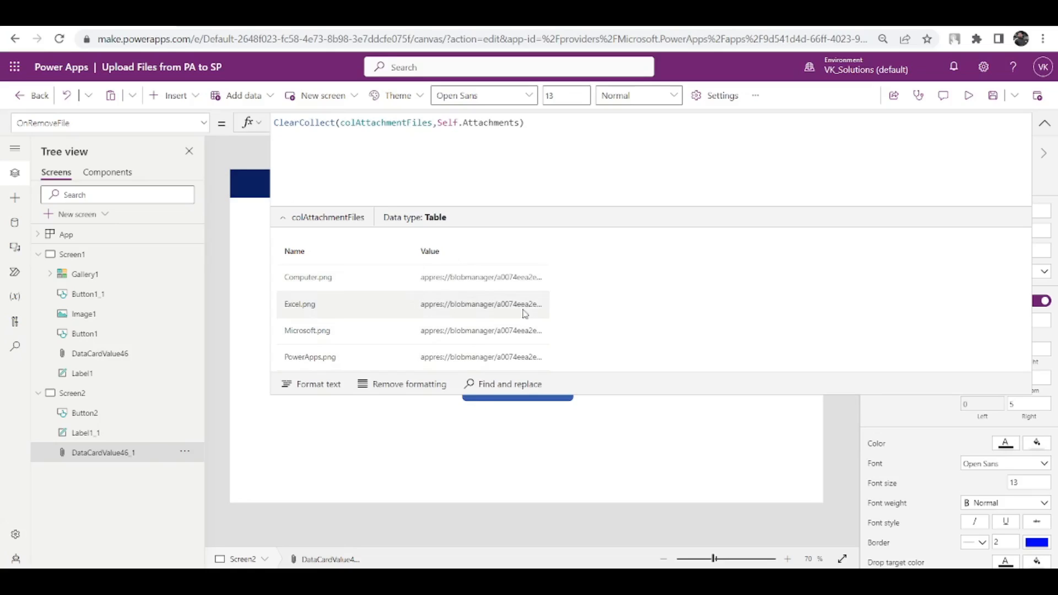
{"action": "mouse_move", "coordinate": [750, 263]}
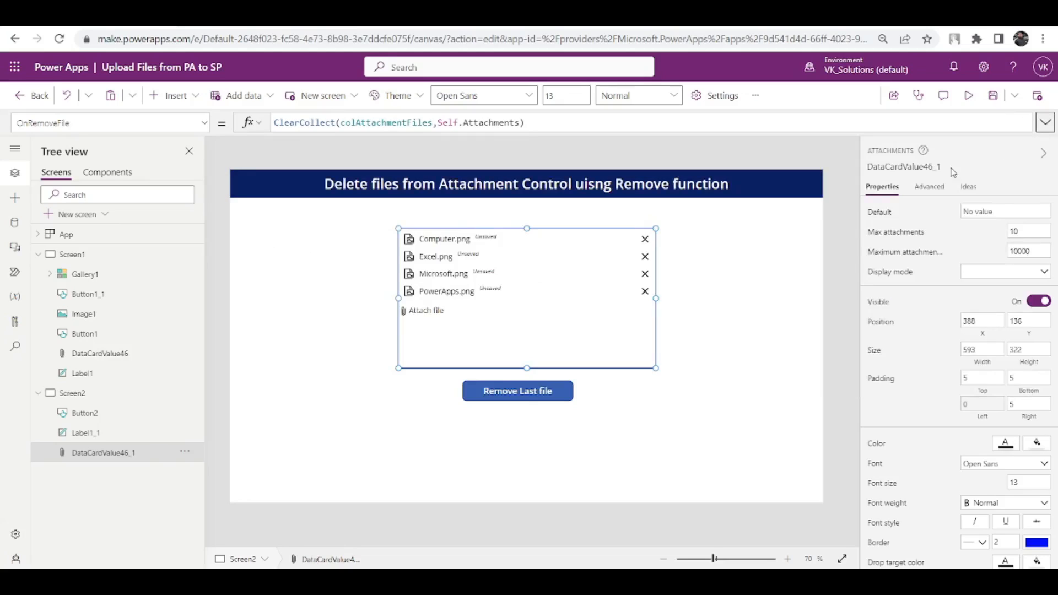
{"action": "mouse_move", "coordinate": [849, 59]}
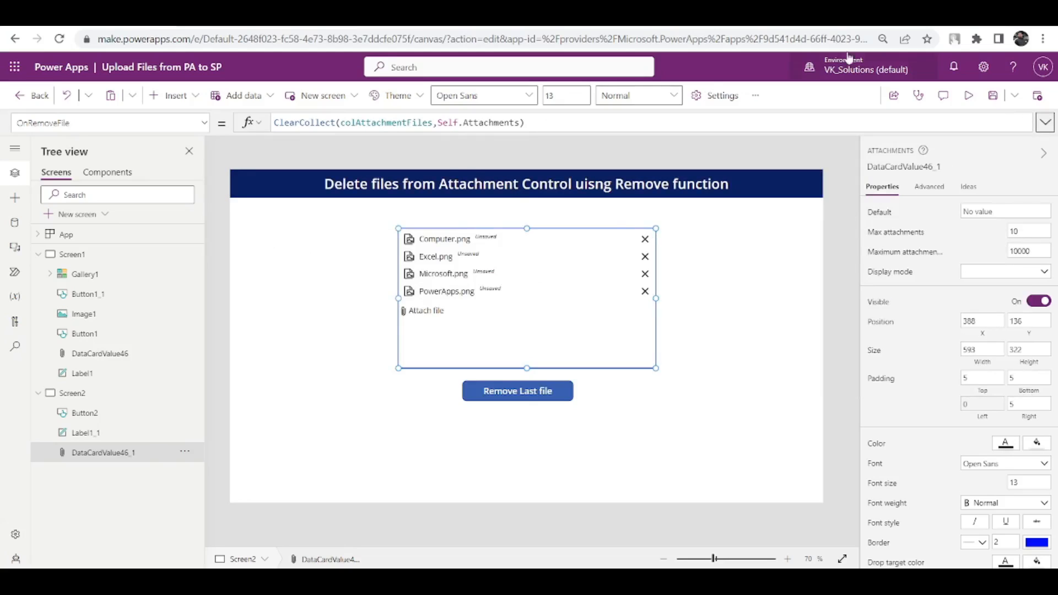
- Remove Excel.png, confirm colAttachmentFiles has three rows, then re-attach Excel.png
{"action": "left_click", "coordinate": [704, 258]}
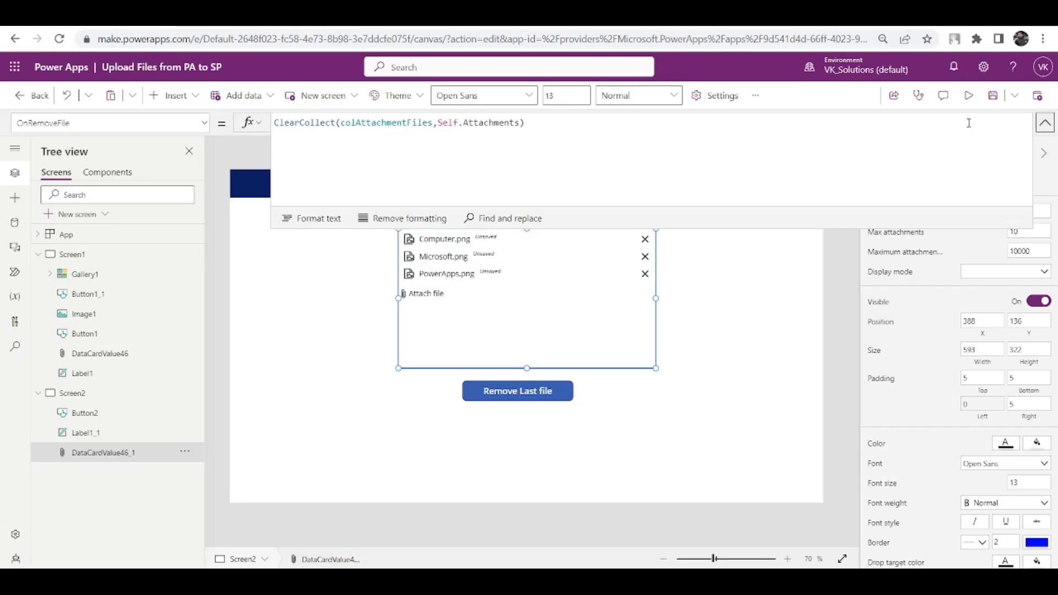
{"action": "double_click", "coordinate": [385, 122]}
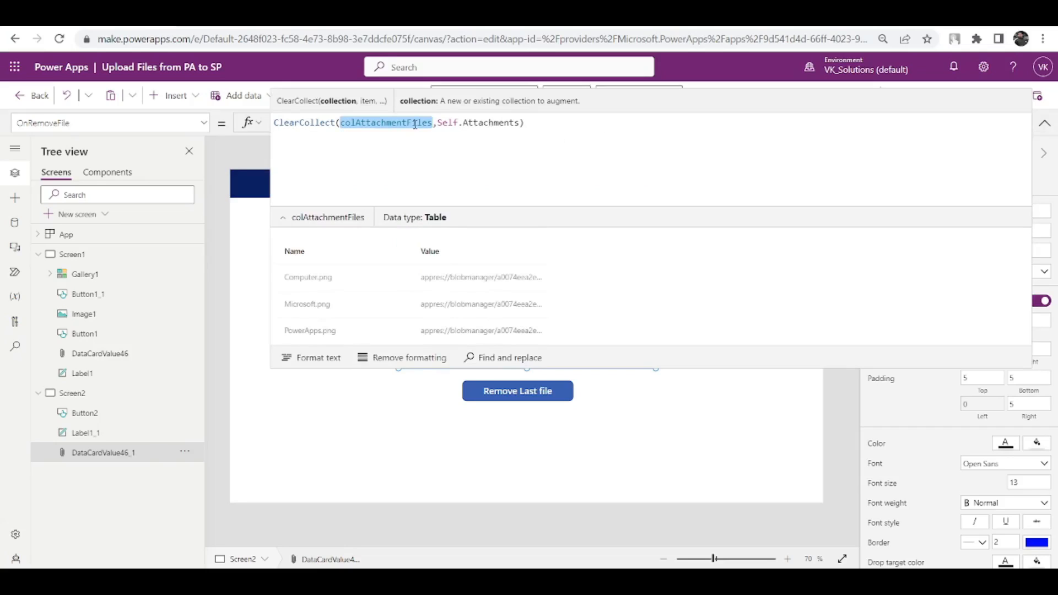
{"action": "mouse_move", "coordinate": [314, 290]}
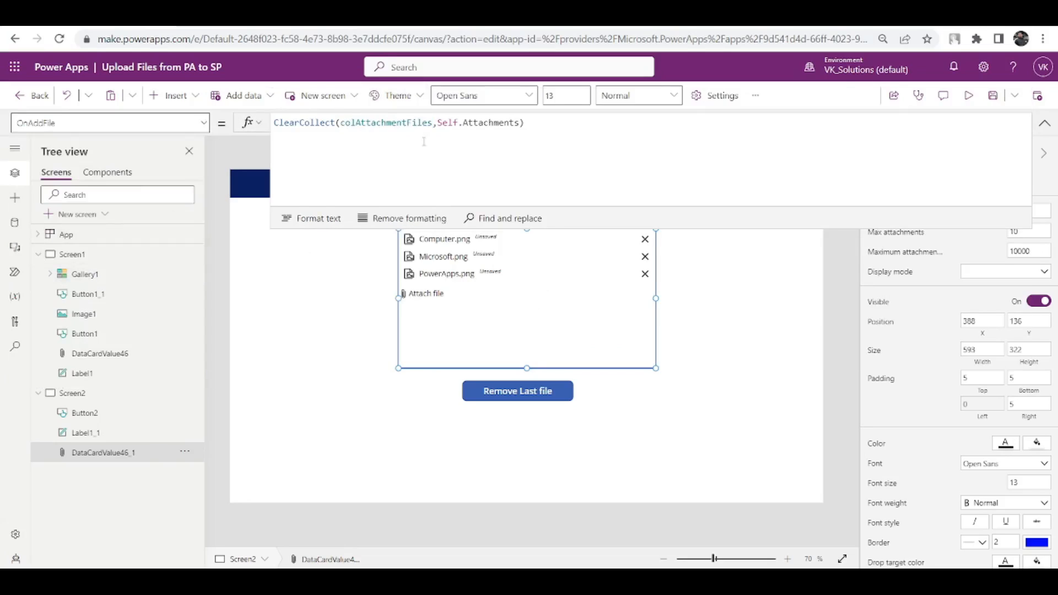
{"action": "left_click", "coordinate": [427, 292]}
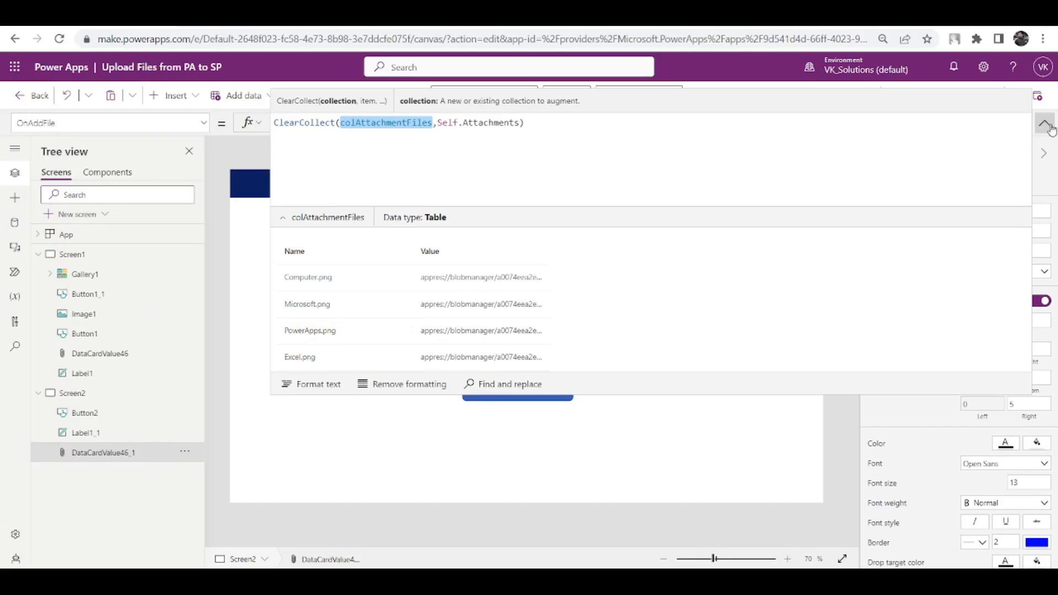
{"action": "left_click", "coordinate": [1046, 125]}
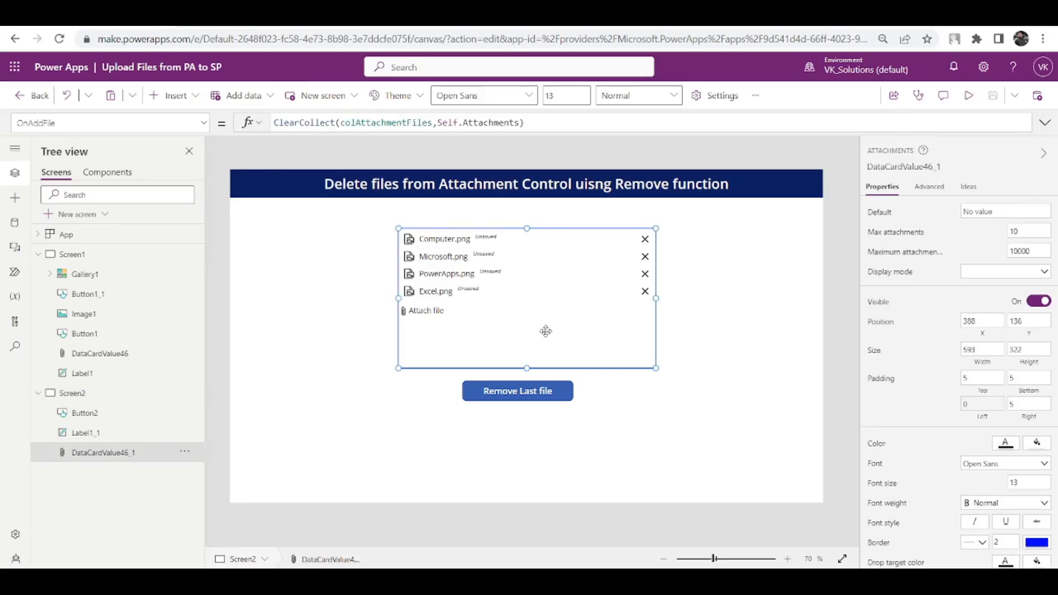
{"action": "mouse_move", "coordinate": [598, 318]}
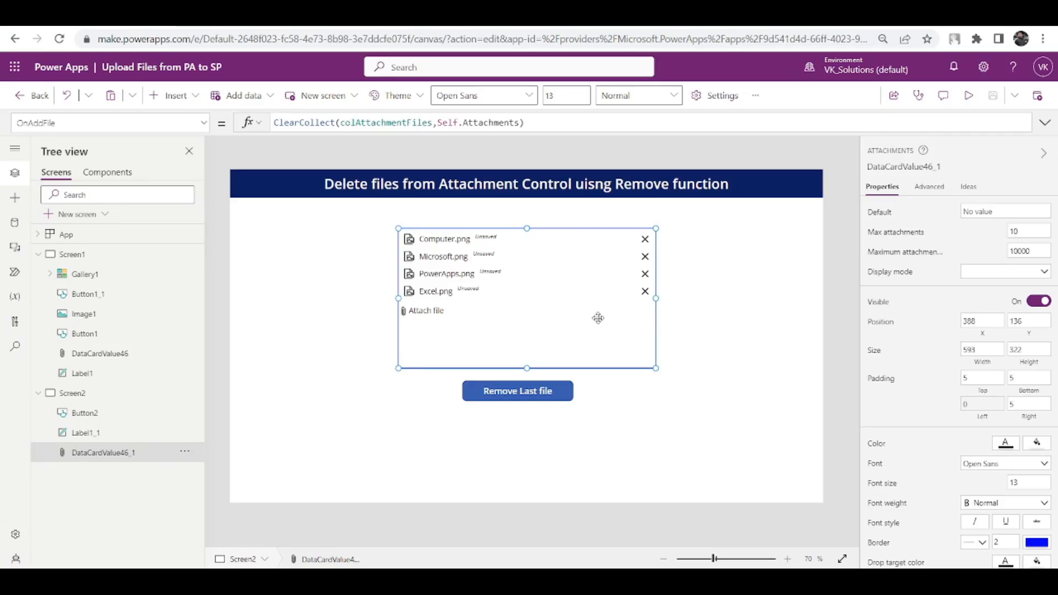
{"action": "mouse_move", "coordinate": [919, 214]}
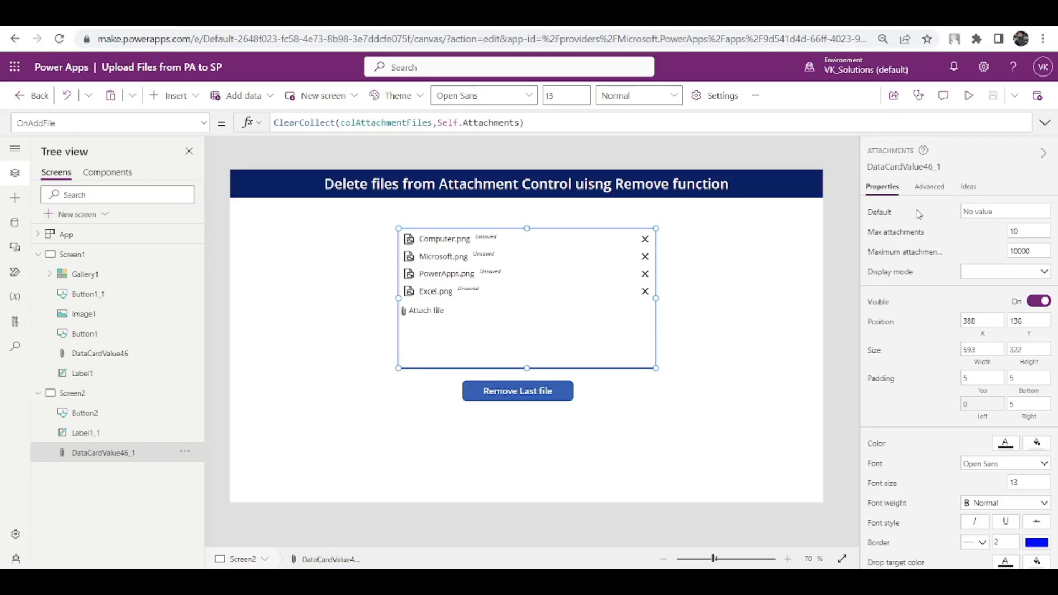
- Set DataCardValue46_1's Items property to colAttachmentFiles from the Advanced properties
{"action": "left_click", "coordinate": [929, 186]}
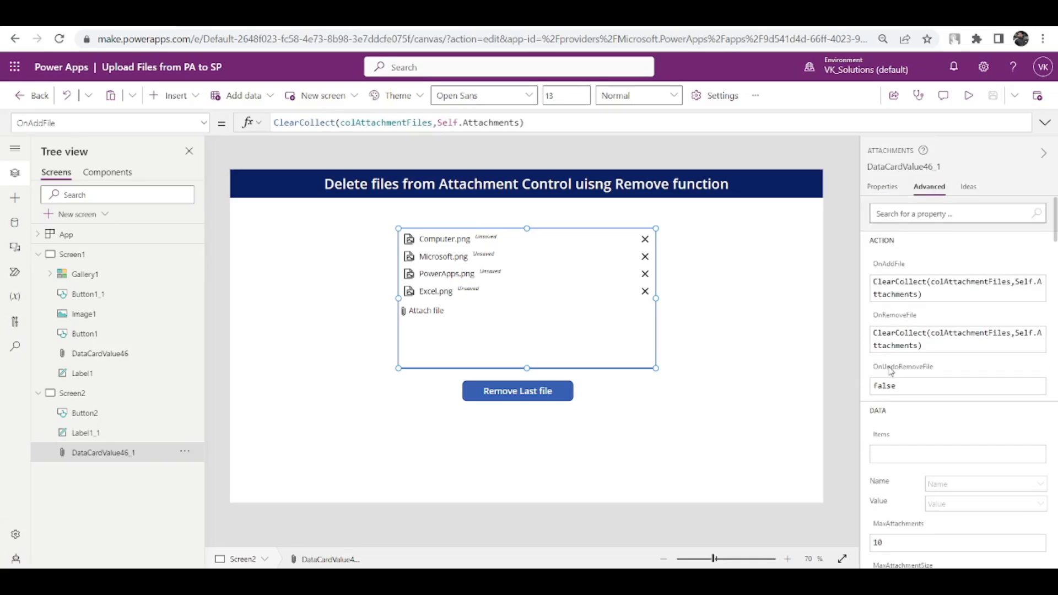
{"action": "left_click", "coordinate": [882, 331]}
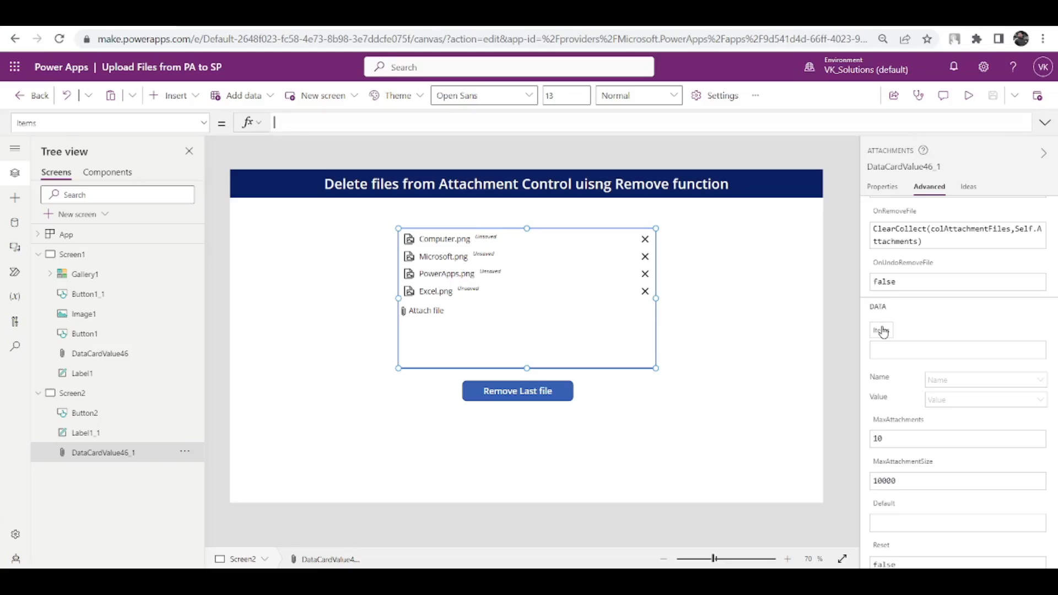
{"action": "type", "text": "col"}
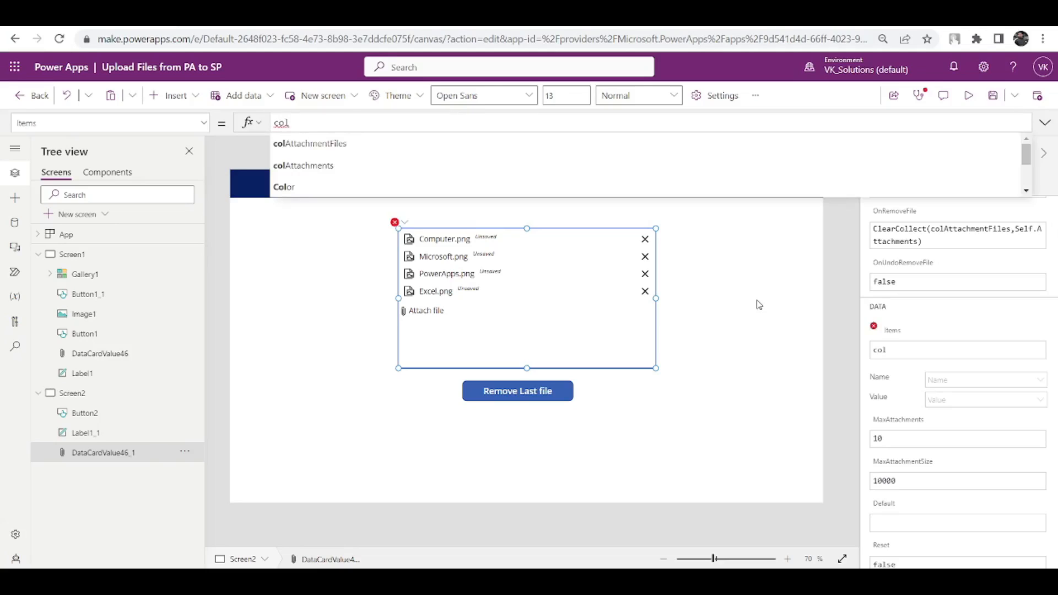
{"action": "mouse_move", "coordinate": [432, 143]}
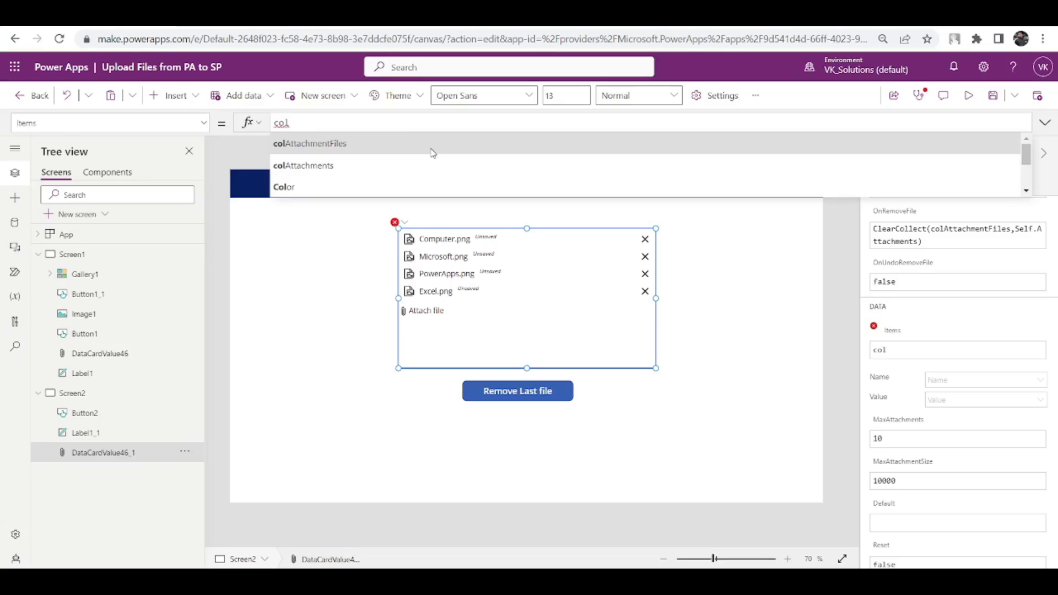
{"action": "left_click", "coordinate": [309, 144]}
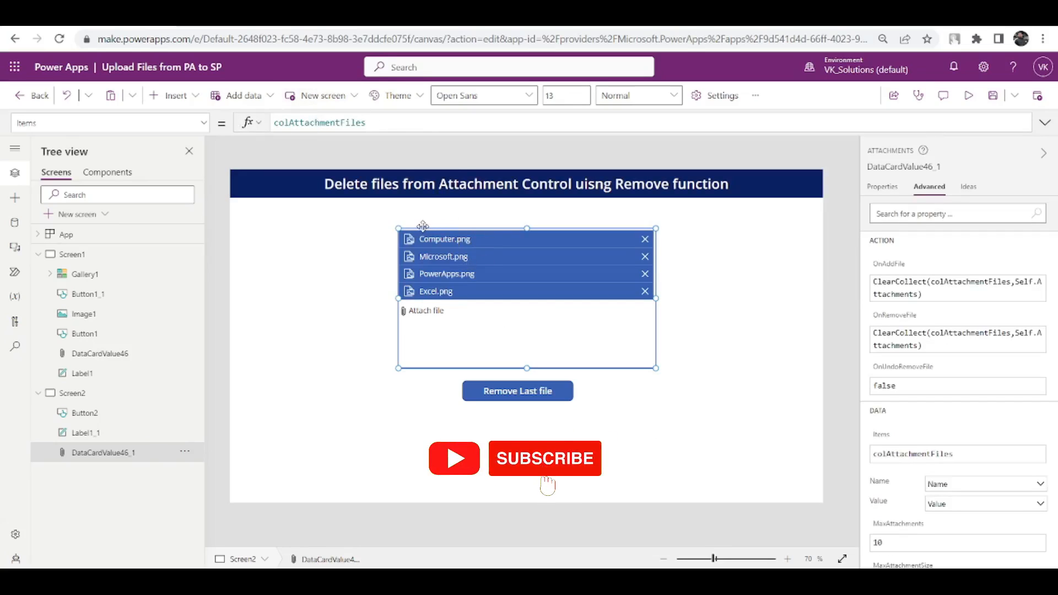
{"action": "mouse_move", "coordinate": [451, 266]}
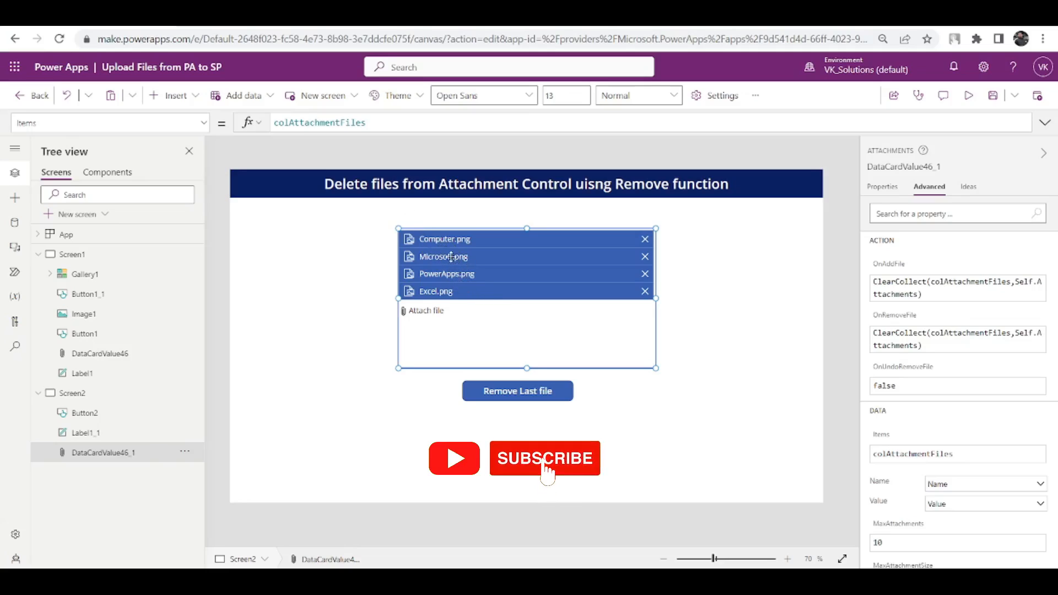
{"action": "mouse_move", "coordinate": [970, 95]}
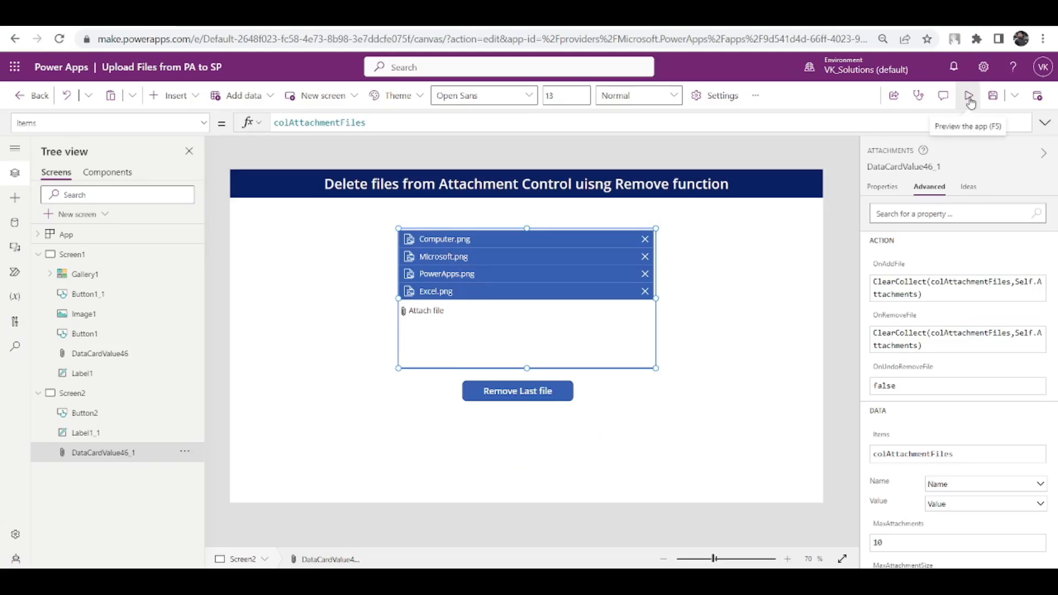
- Preview the app, delete PowerApps.png from the attachments, and exit preview
{"action": "left_click", "coordinate": [969, 96]}
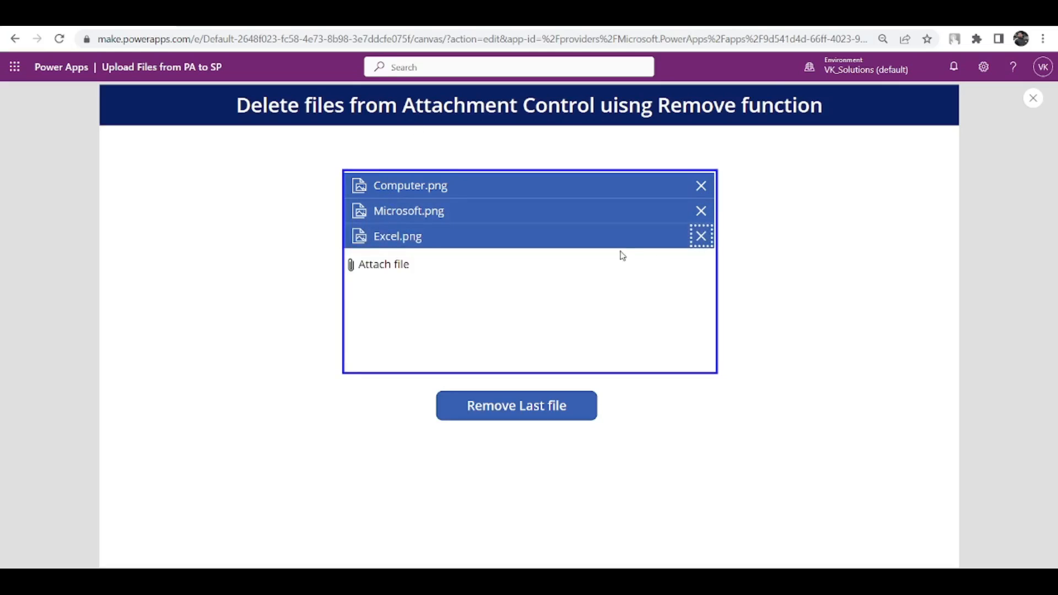
{"action": "mouse_move", "coordinate": [1033, 98]}
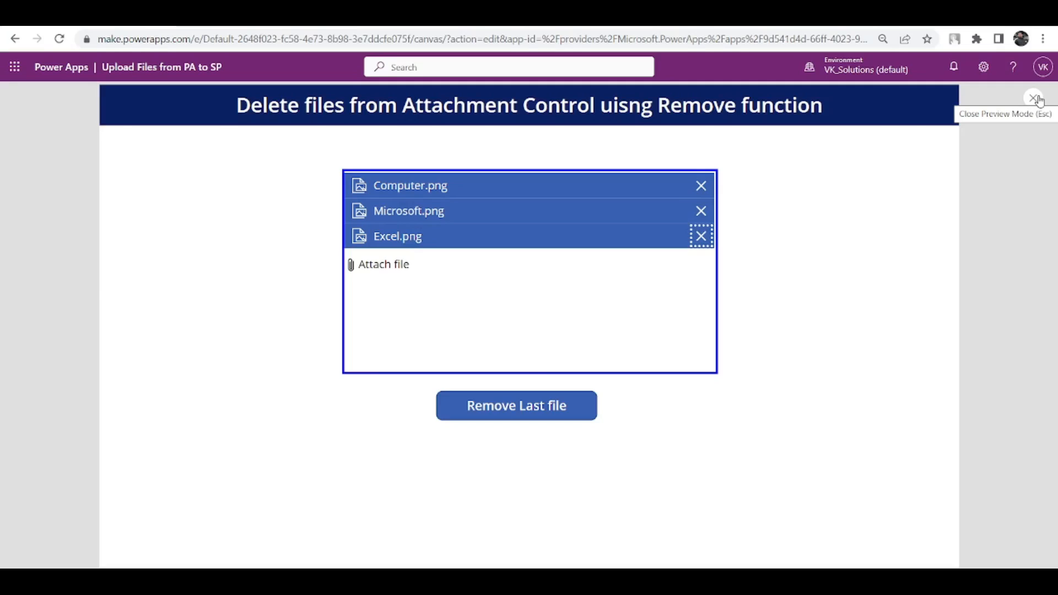
{"action": "left_click", "coordinate": [1038, 99]}
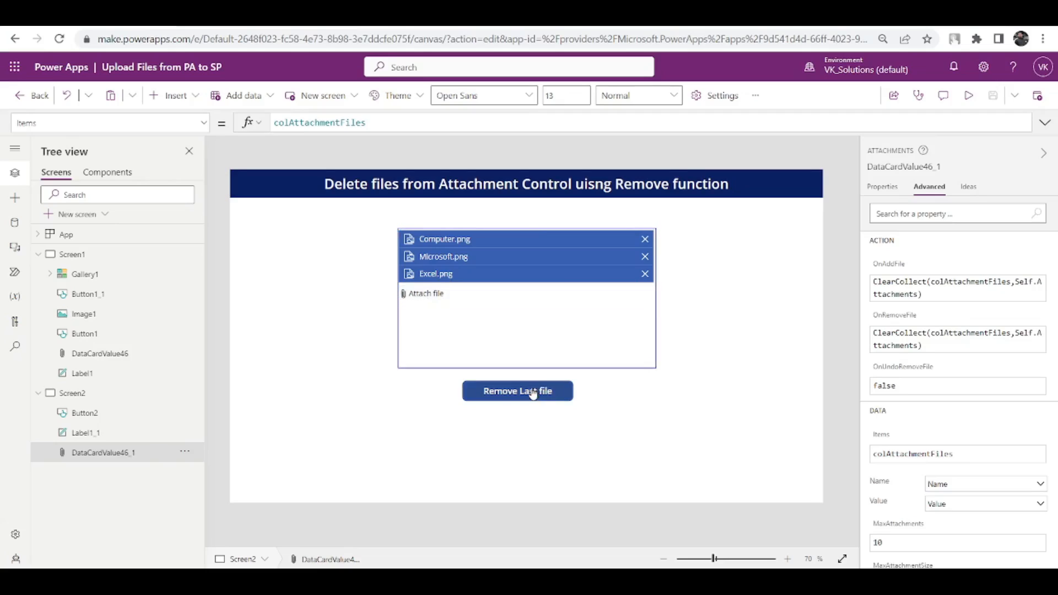
- Start the Remove Last file button's OnSelect with Remove(DataCardValue46_1.Attachments, ...)
{"action": "left_click", "coordinate": [517, 391]}
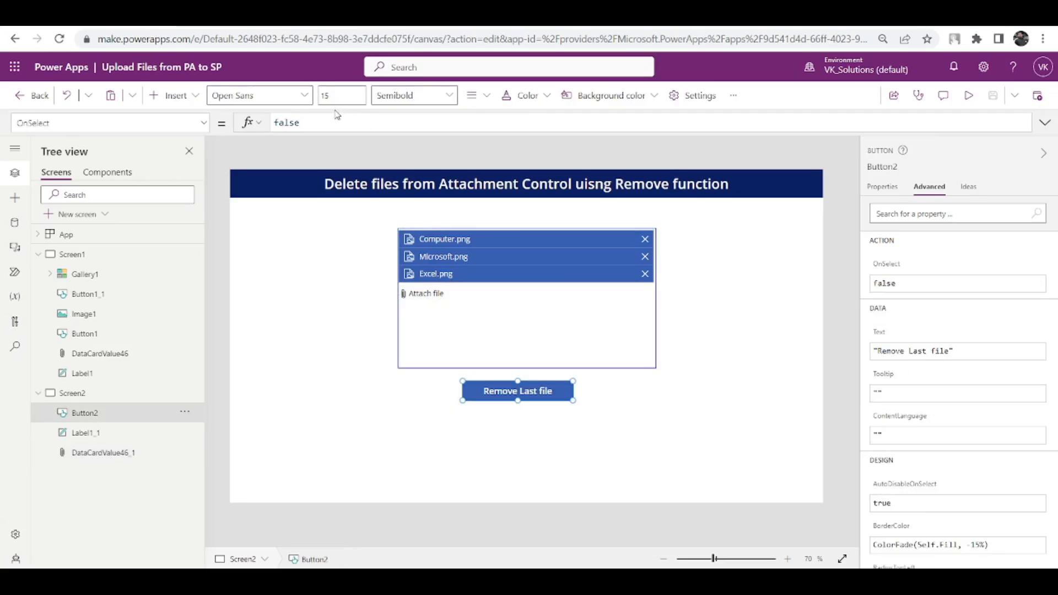
{"action": "type", "text": "Remove("}
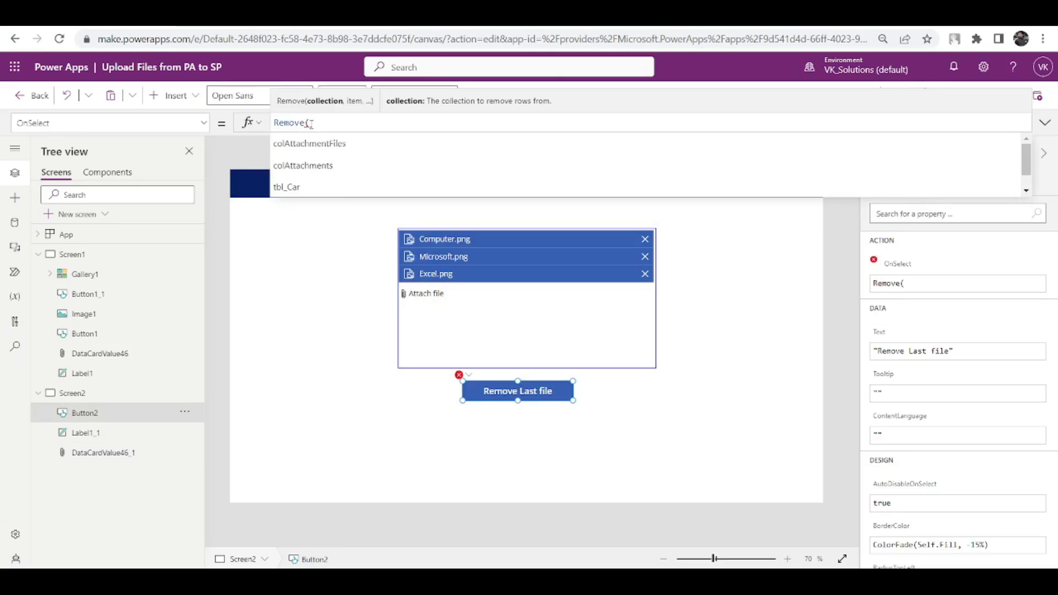
{"action": "mouse_move", "coordinate": [376, 205]}
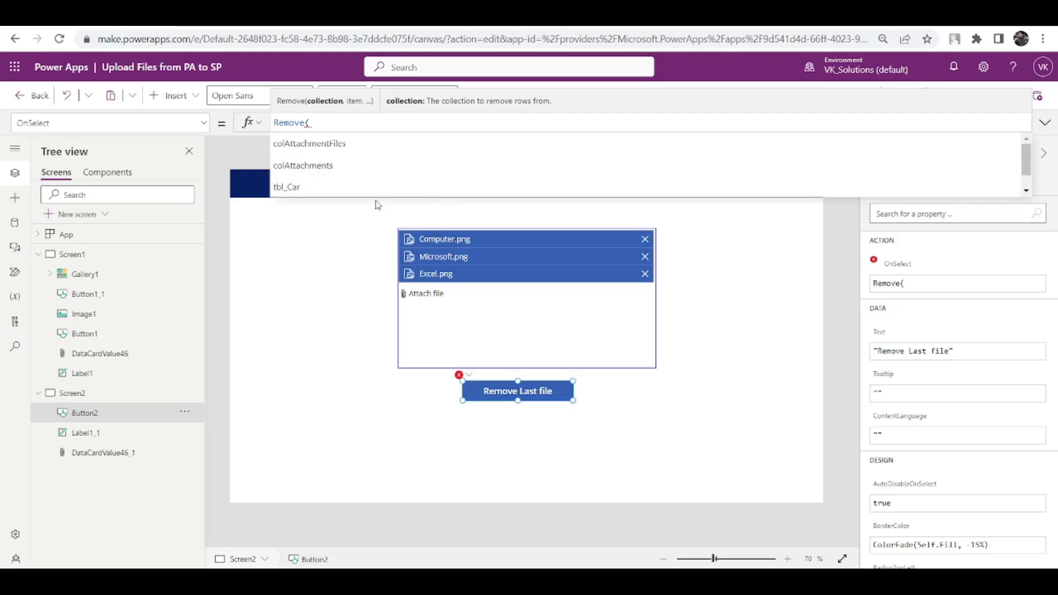
{"action": "mouse_move", "coordinate": [325, 111]}
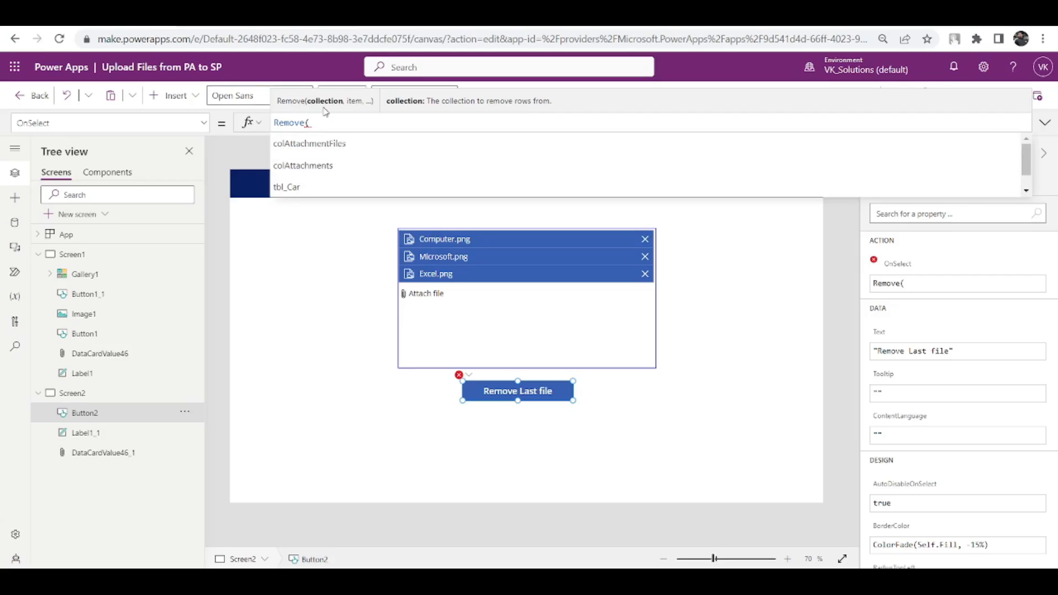
{"action": "mouse_move", "coordinate": [310, 143]}
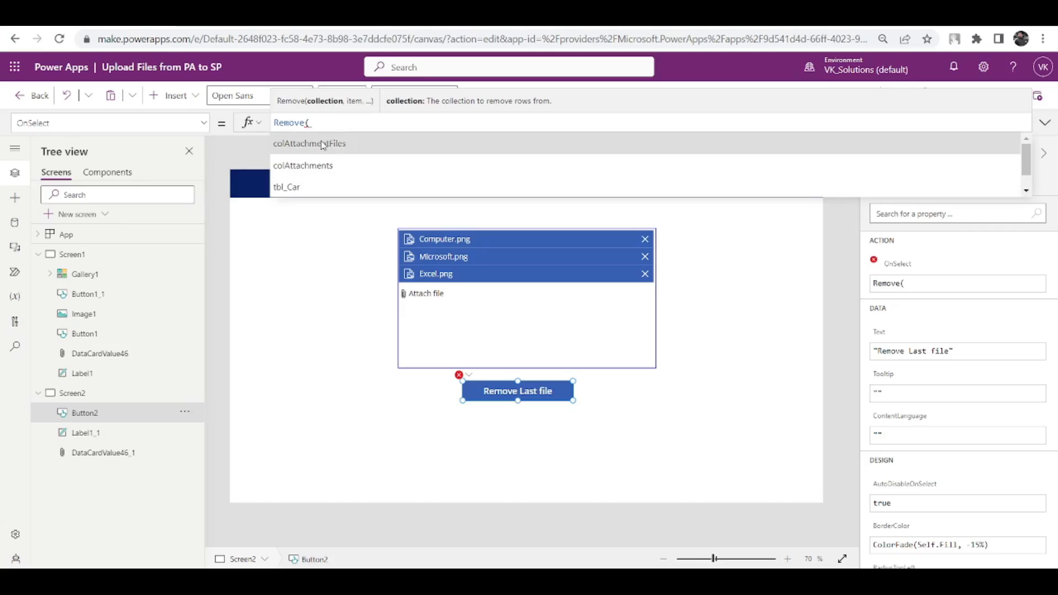
{"action": "mouse_move", "coordinate": [356, 123]}
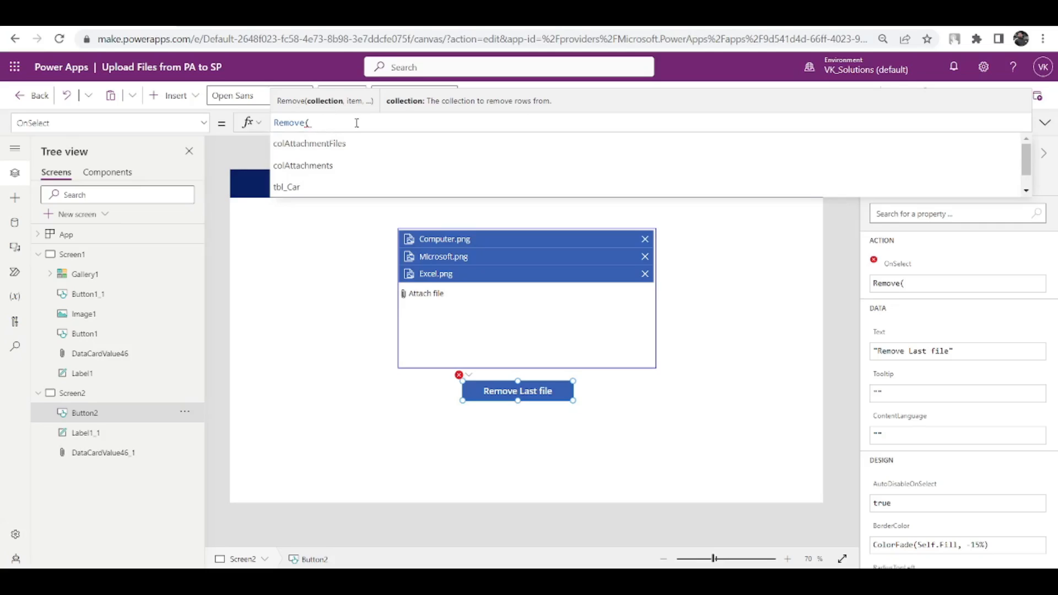
{"action": "mouse_move", "coordinate": [486, 329]}
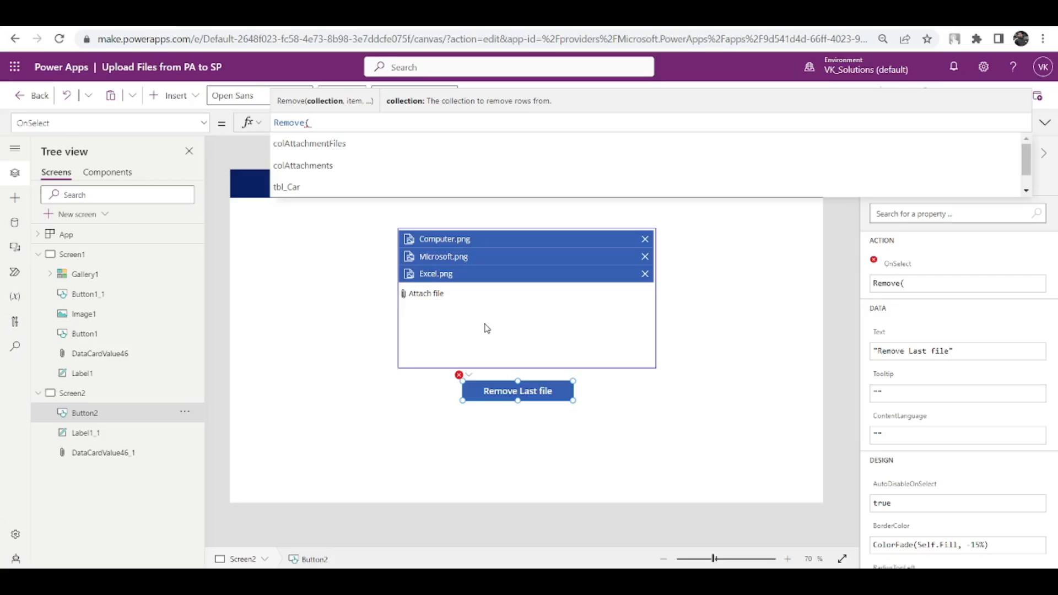
{"action": "type", "text": "Data"}
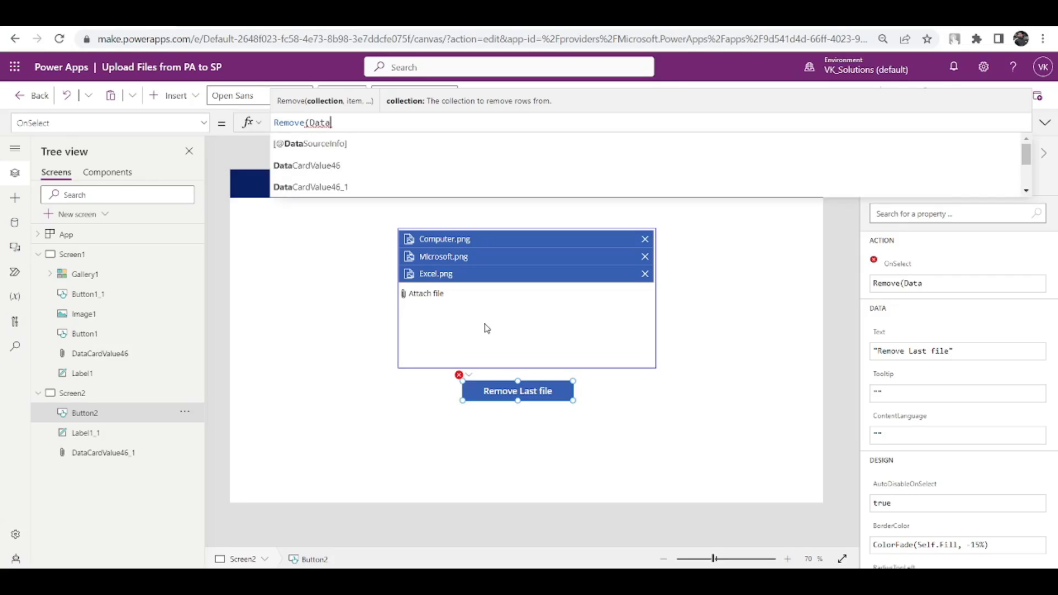
{"action": "left_click", "coordinate": [306, 165]}
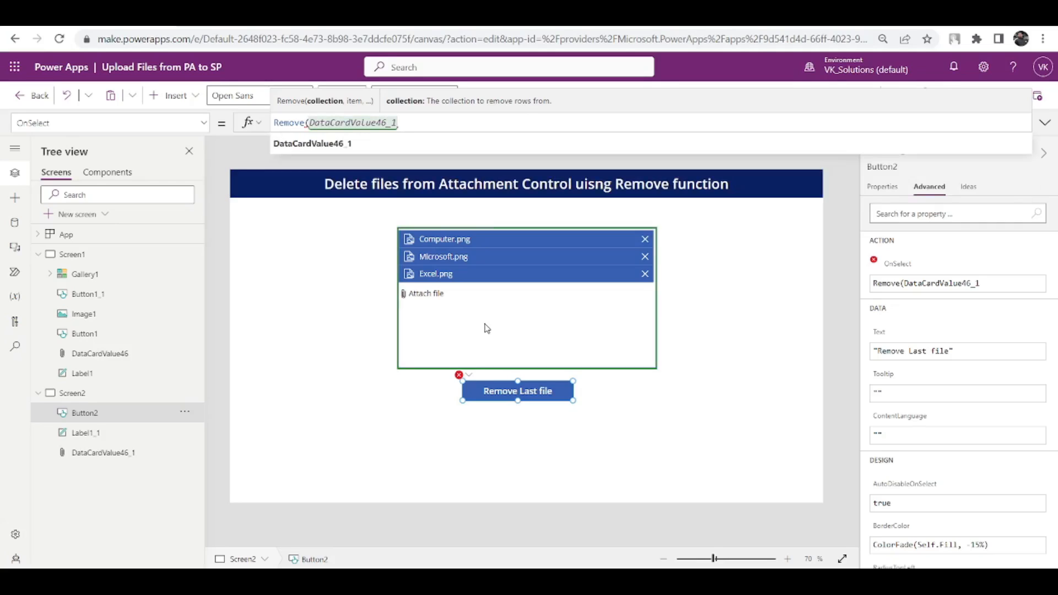
{"action": "type", "text": ".Attachments,"}
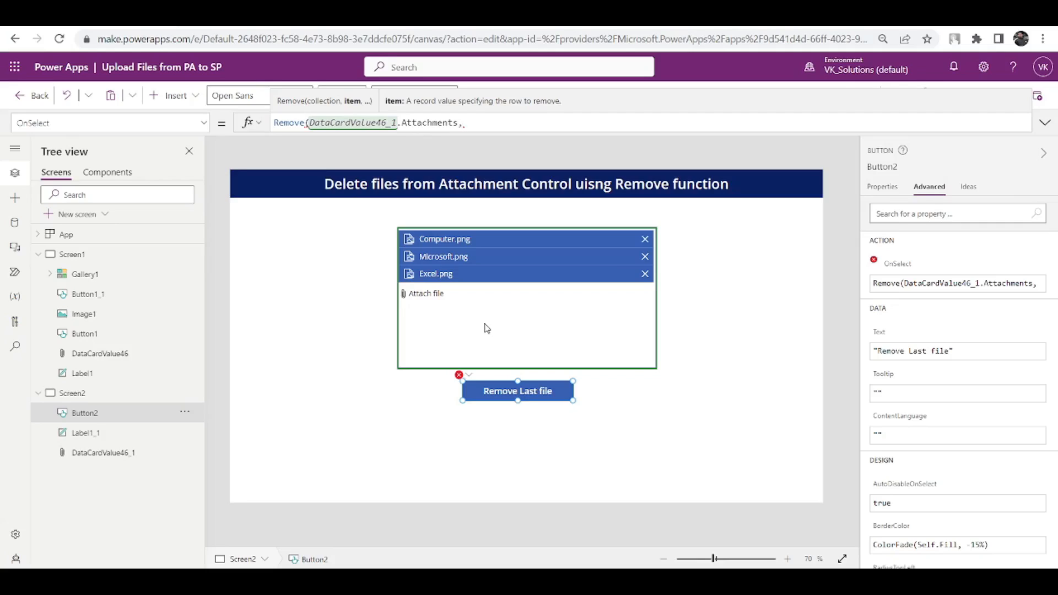
- Add LookUp(DataCardValue46_1.Attachments, Name=Last(DataCardValue46_1.Attachments).Name) as the record to remove
{"action": "type", "text": "LookUp("}
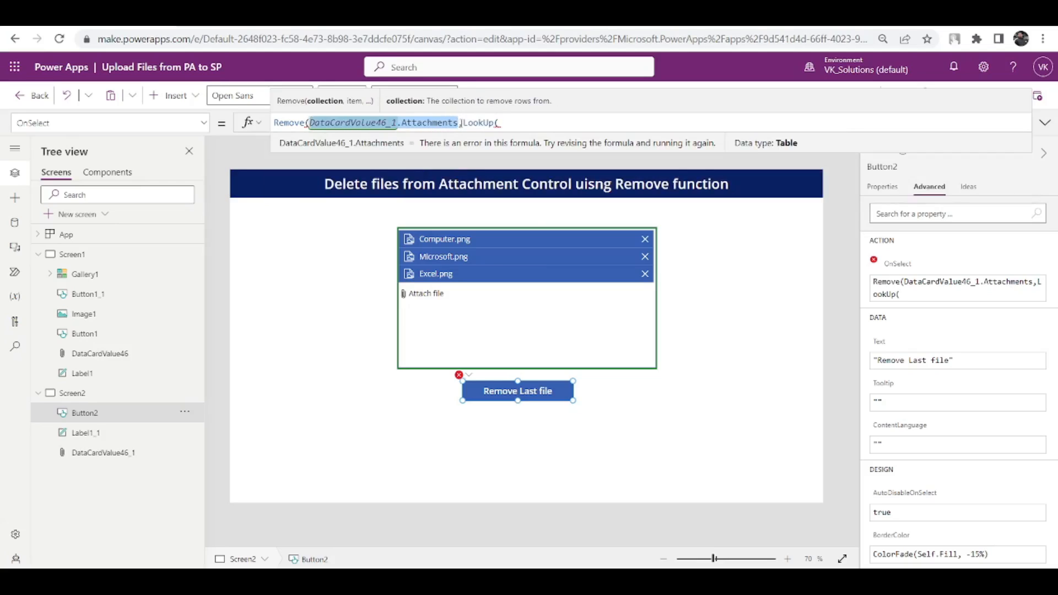
{"action": "type", "text": "DataCardValue46_1.Attachments"}
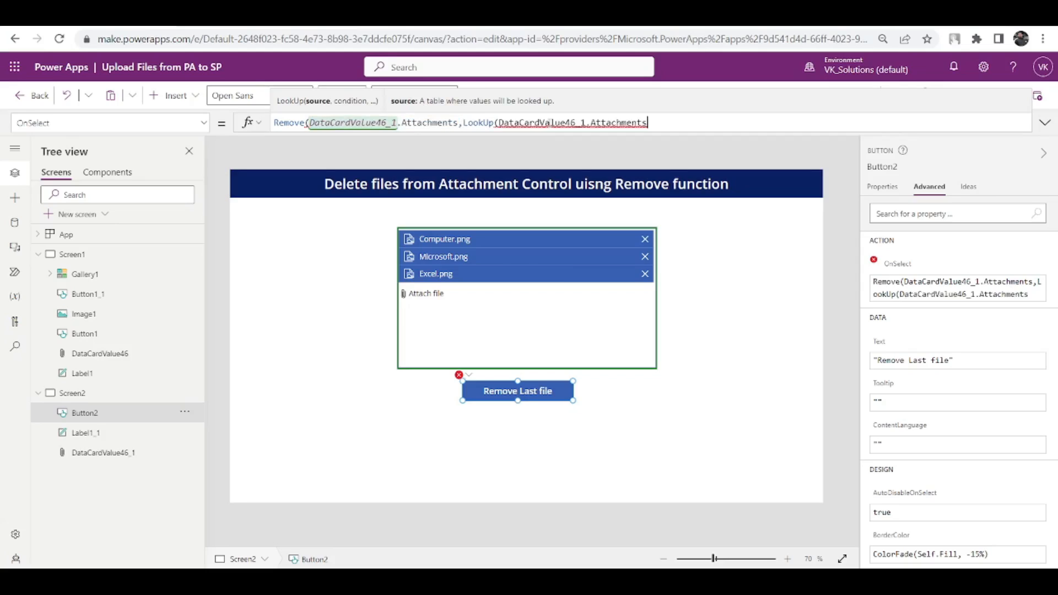
{"action": "type", "text": ",Nam"}
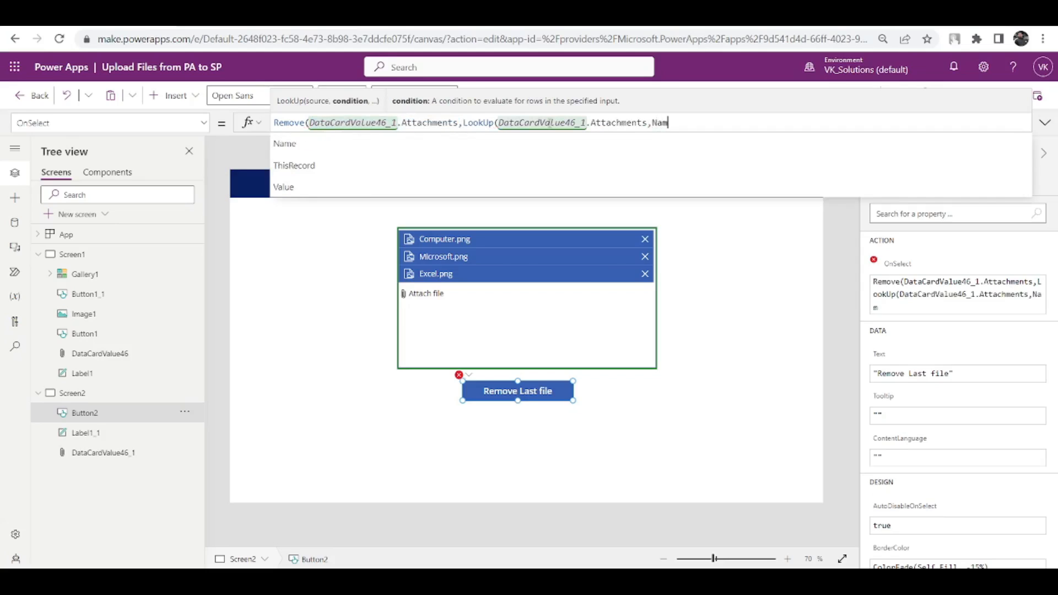
{"action": "type", "text": "e="}
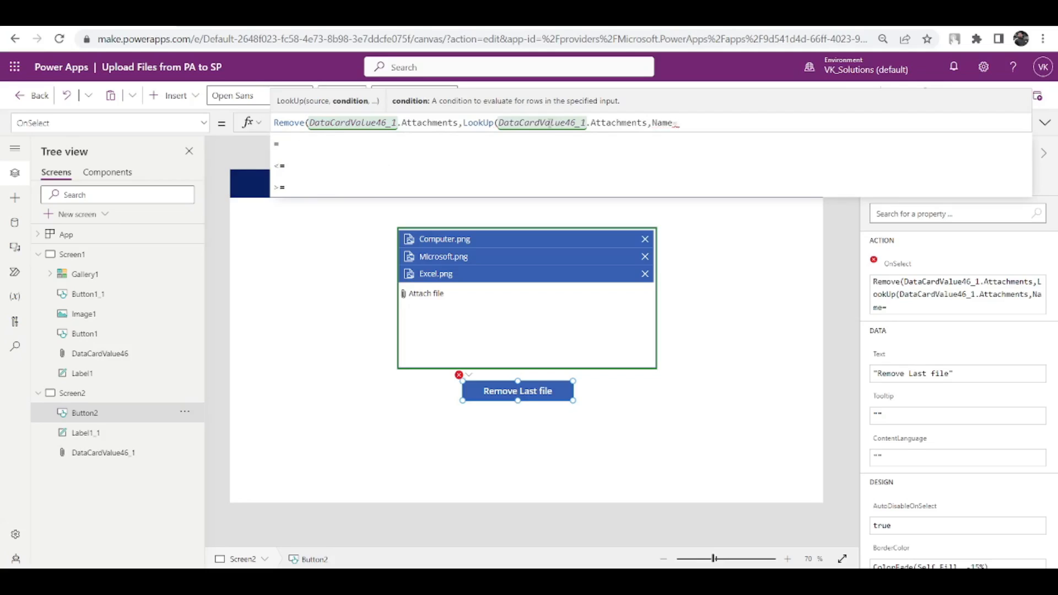
{"action": "mouse_move", "coordinate": [673, 160]}
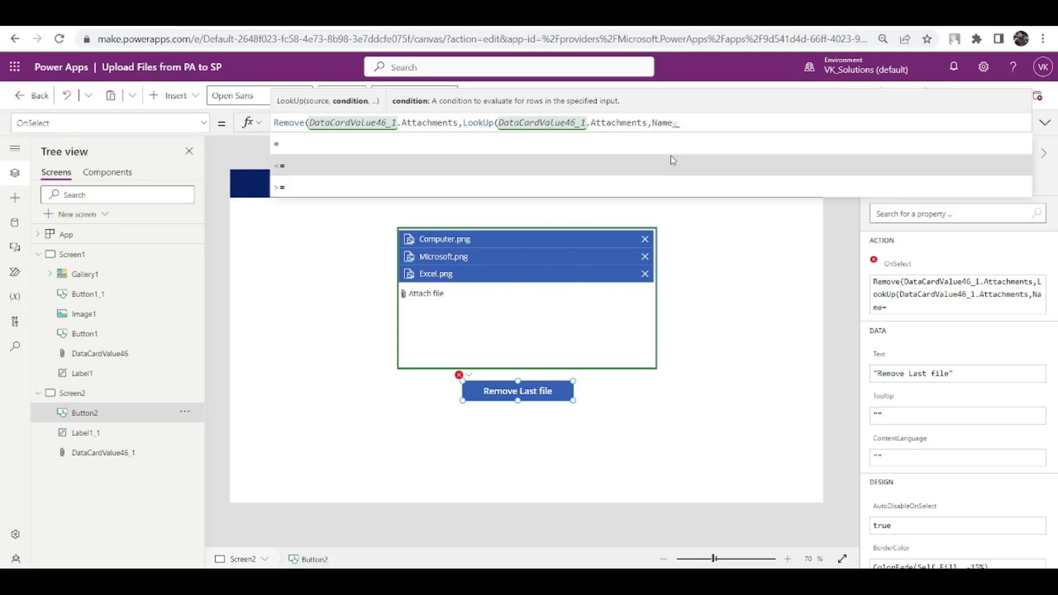
{"action": "type", "text": "Last("}
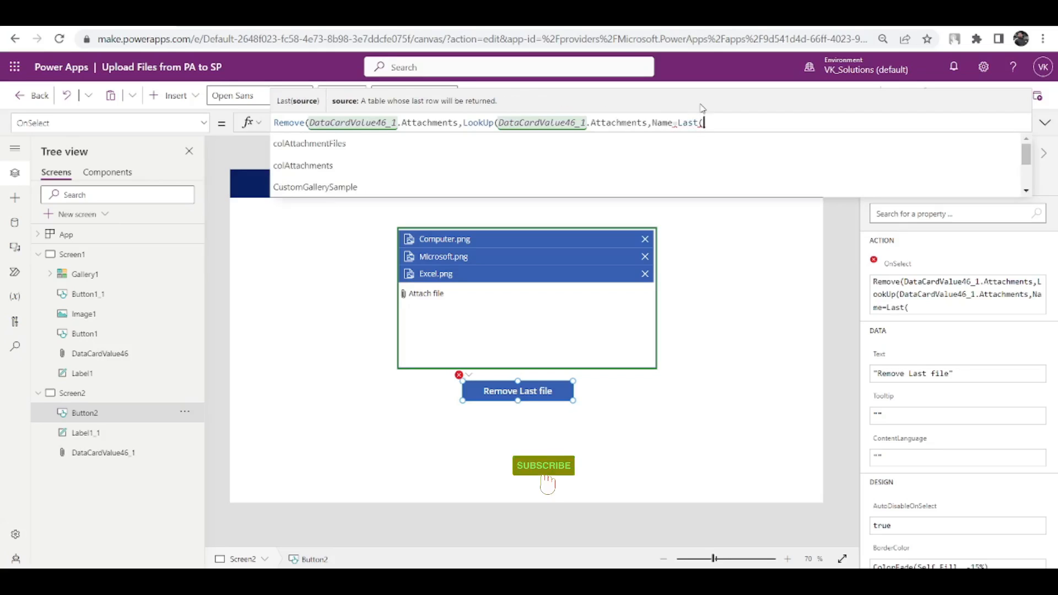
{"action": "type", "text": "DataCardValue46_1.Attachments)"}
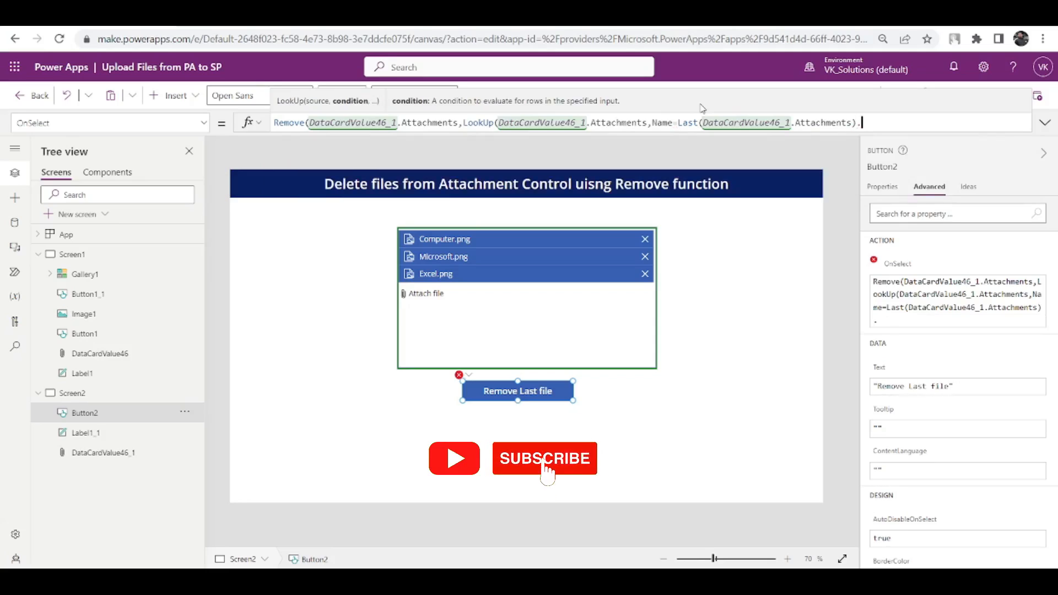
{"action": "type", "text": ".Name))"}
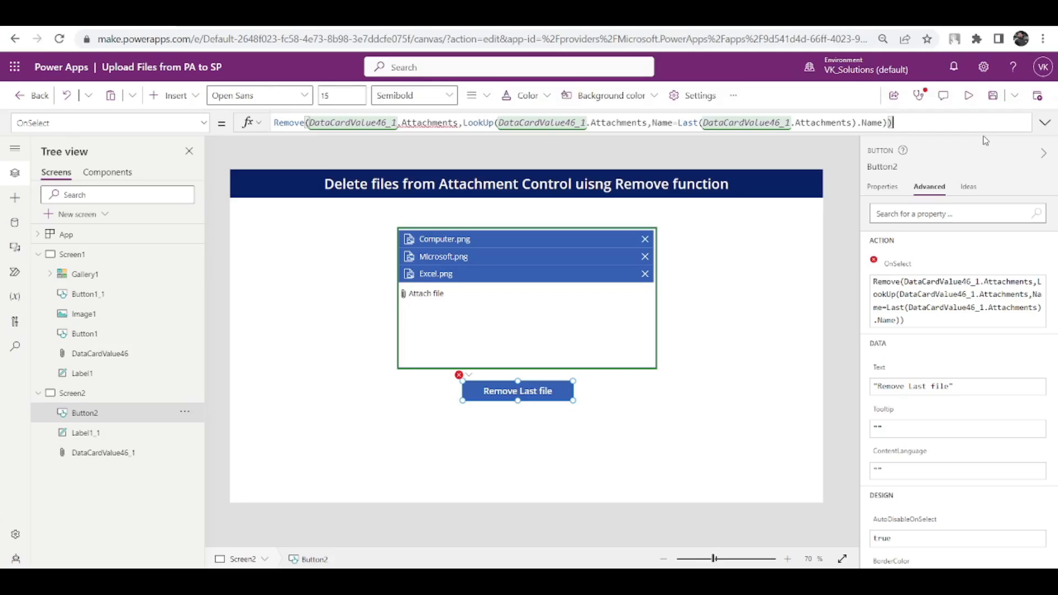
{"action": "left_click", "coordinate": [1044, 122]}
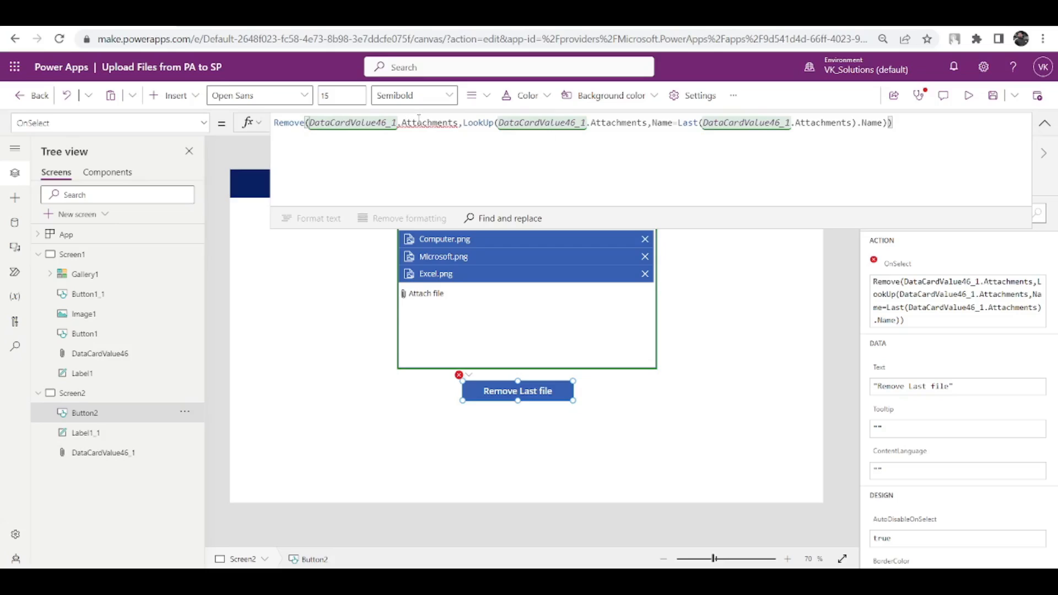
{"action": "left_click", "coordinate": [419, 123]}
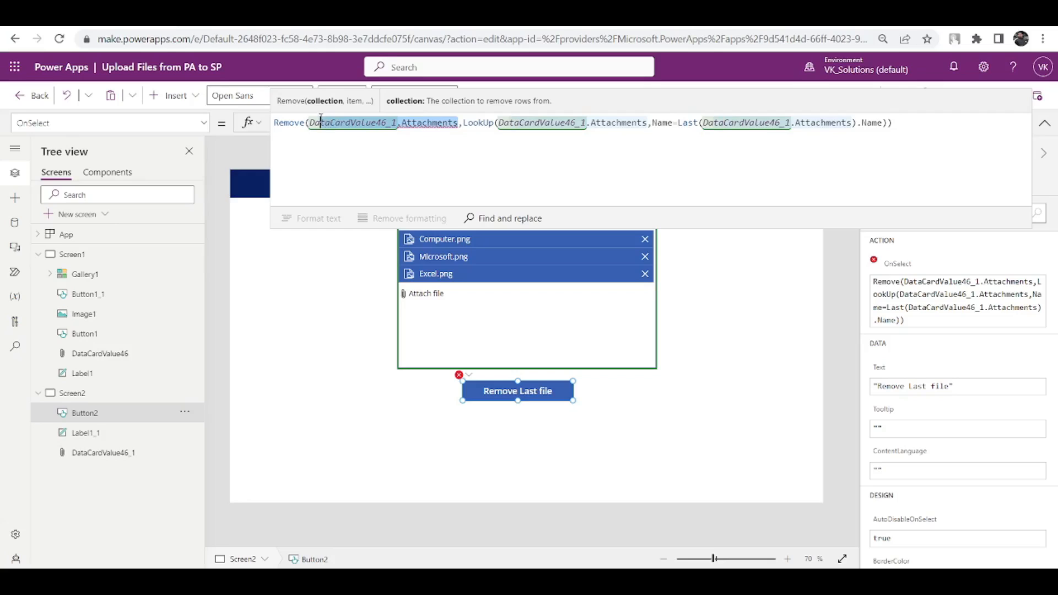
- Replace the Remove and LookUp DataCardValue46_1.Attachments references with colAttachmentFiles
{"action": "left_click", "coordinate": [644, 238]}
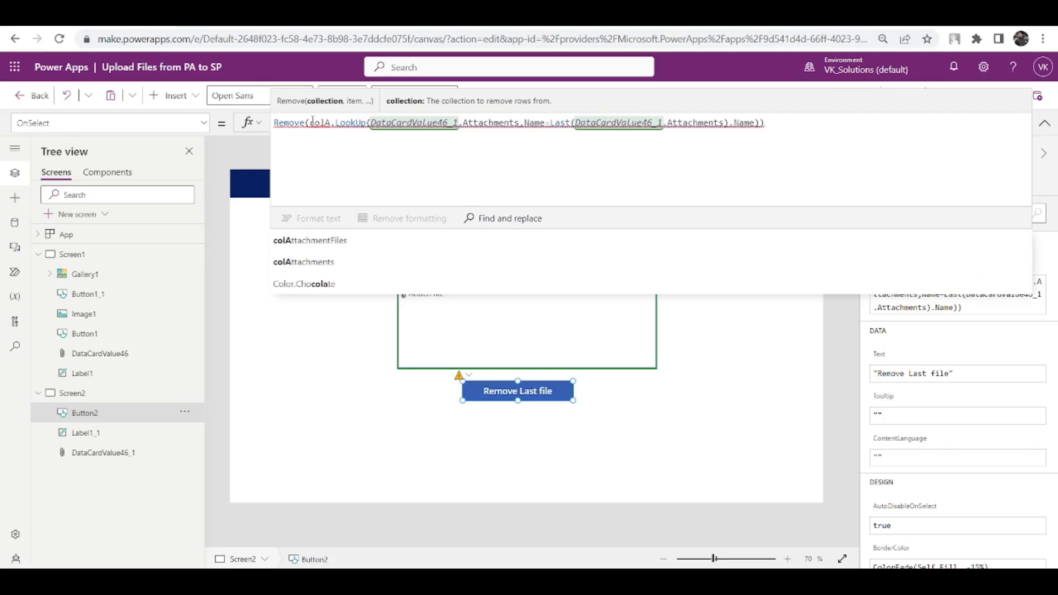
{"action": "left_click", "coordinate": [311, 240]}
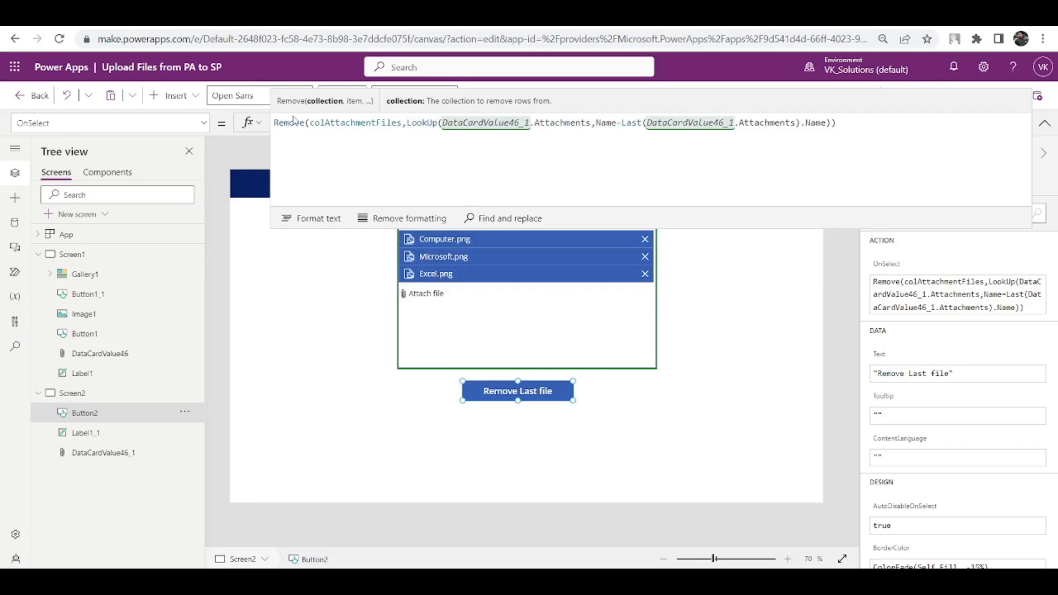
{"action": "mouse_move", "coordinate": [638, 162]}
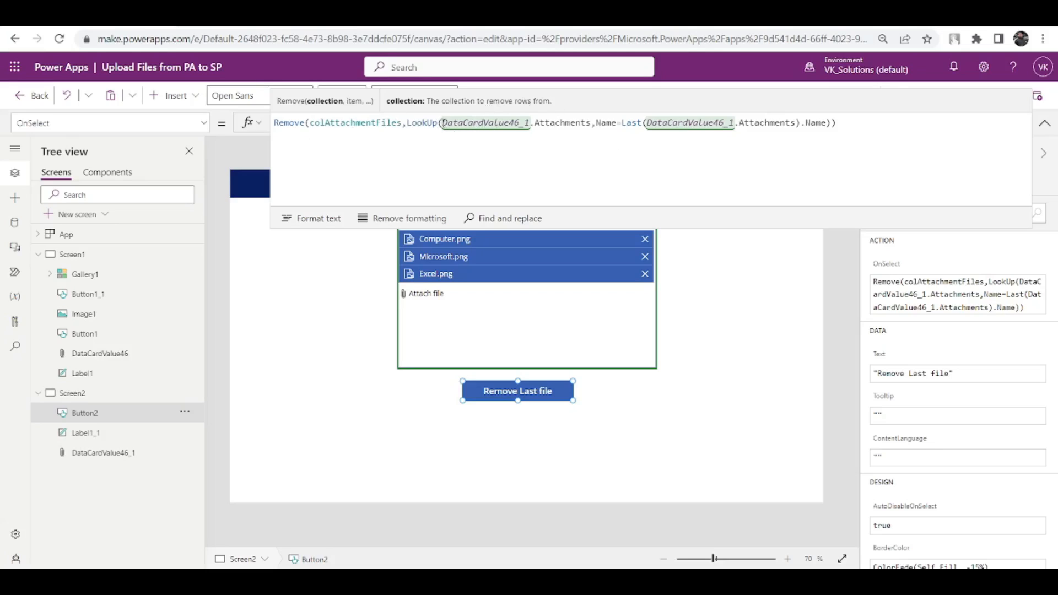
{"action": "left_click", "coordinate": [560, 123]}
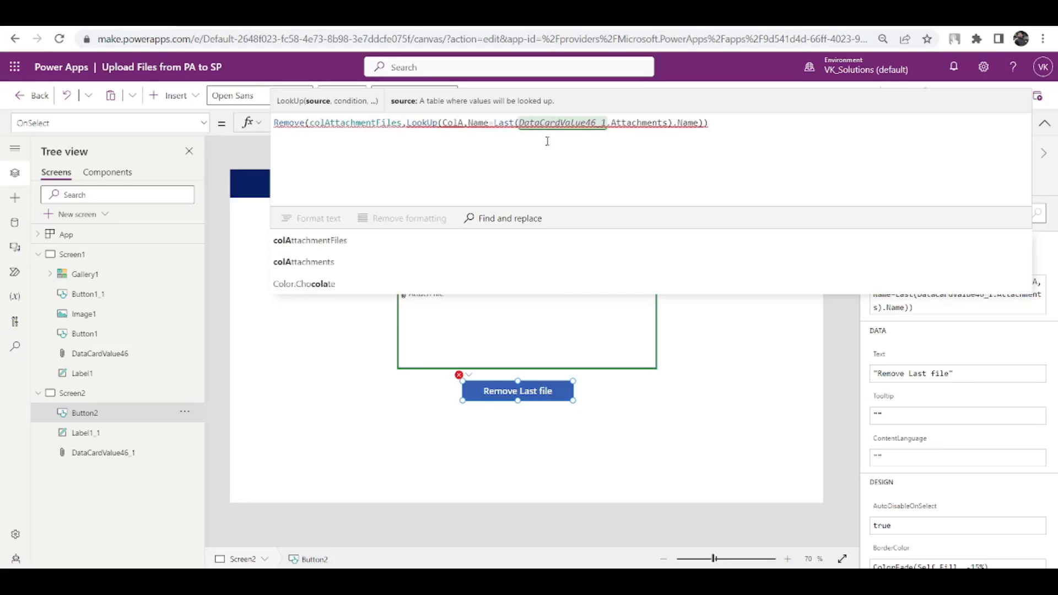
{"action": "left_click", "coordinate": [310, 240]}
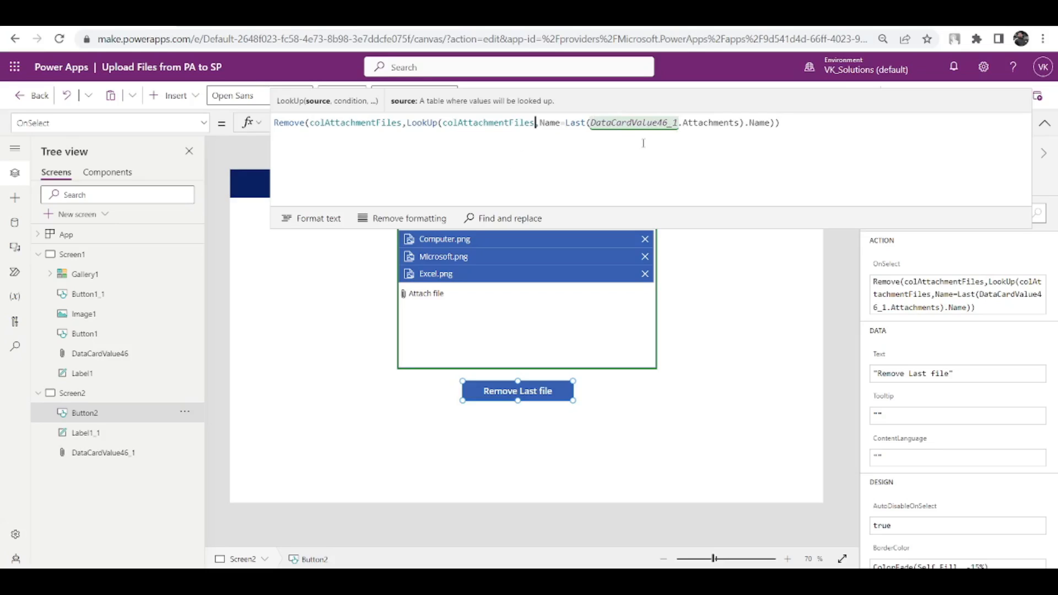
{"action": "mouse_move", "coordinate": [317, 135]}
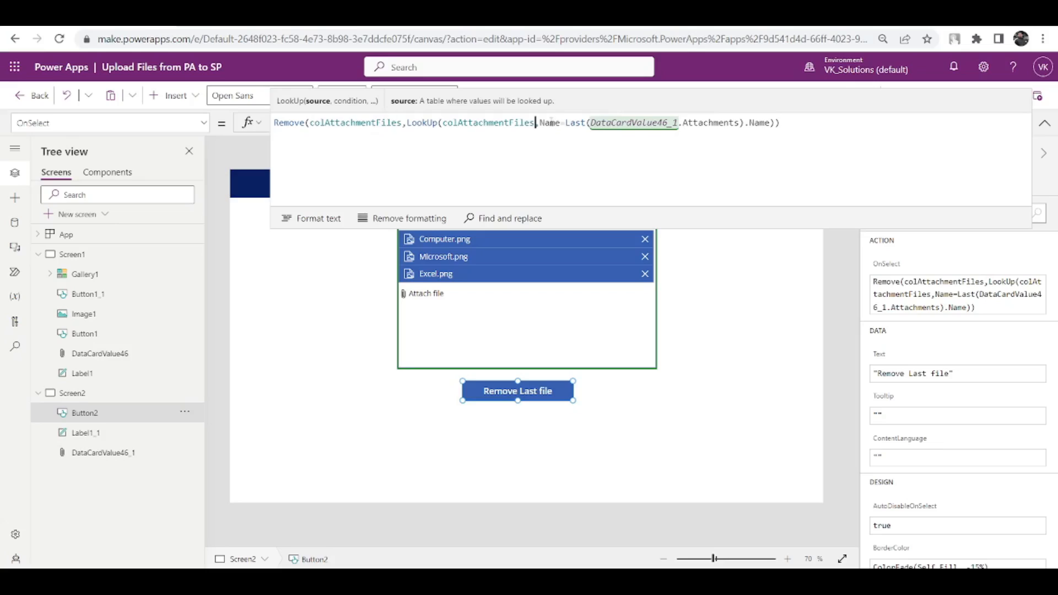
{"action": "mouse_move", "coordinate": [434, 279]}
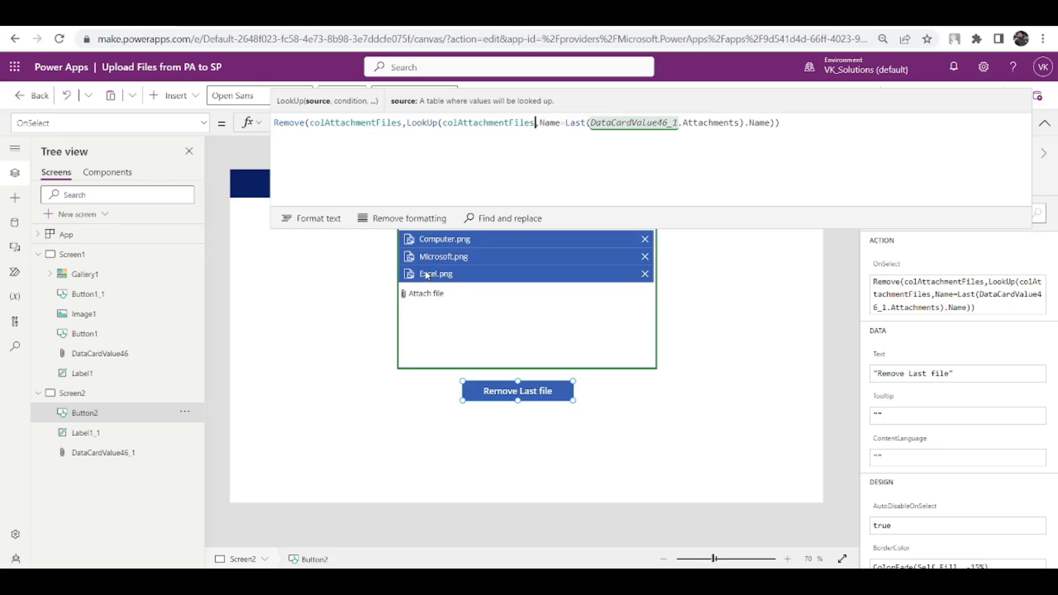
- In preview, use Remove Last file to delete Excel.png and the remaining attachments
{"action": "left_click", "coordinate": [1044, 123]}
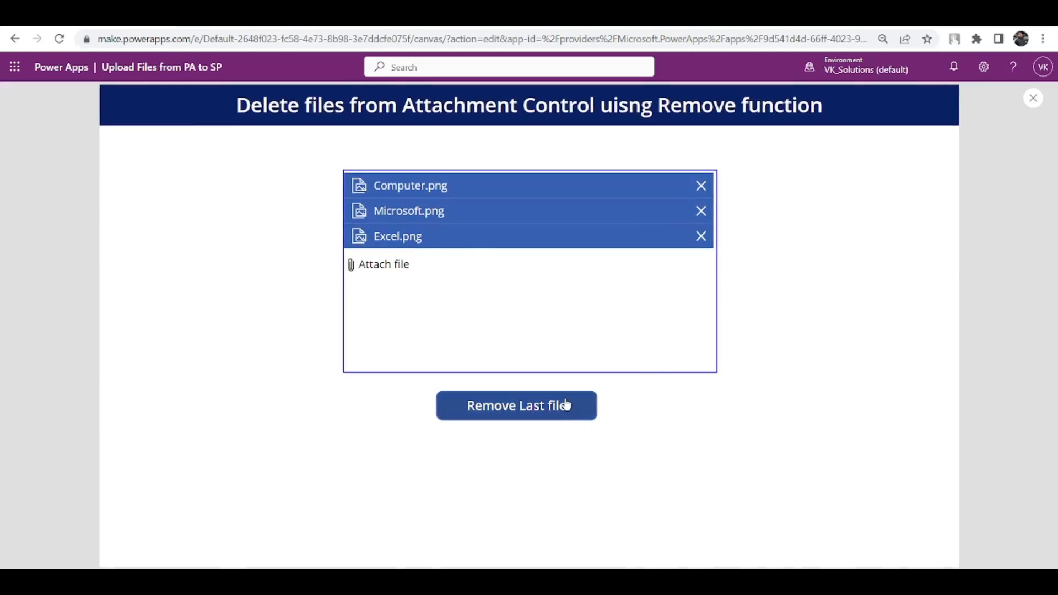
{"action": "left_click", "coordinate": [516, 406]}
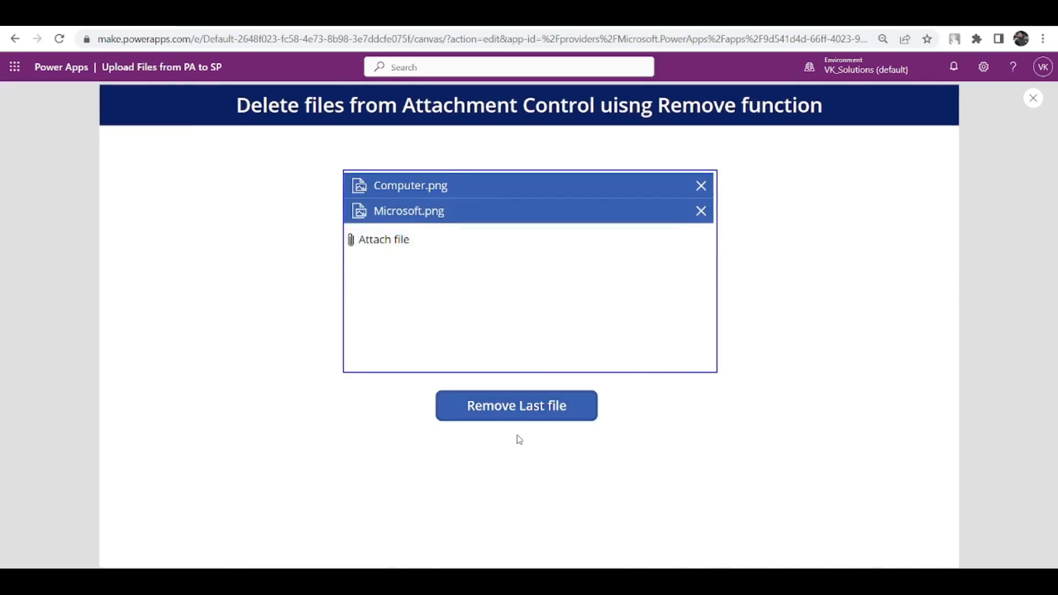
{"action": "left_click", "coordinate": [516, 406]}
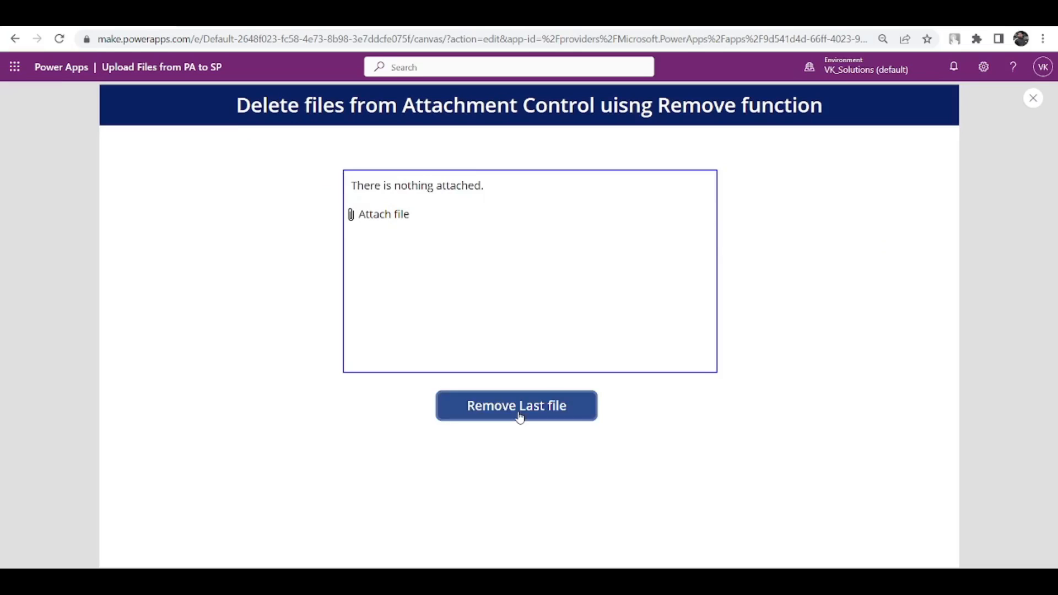
{"action": "mouse_move", "coordinate": [559, 406]}
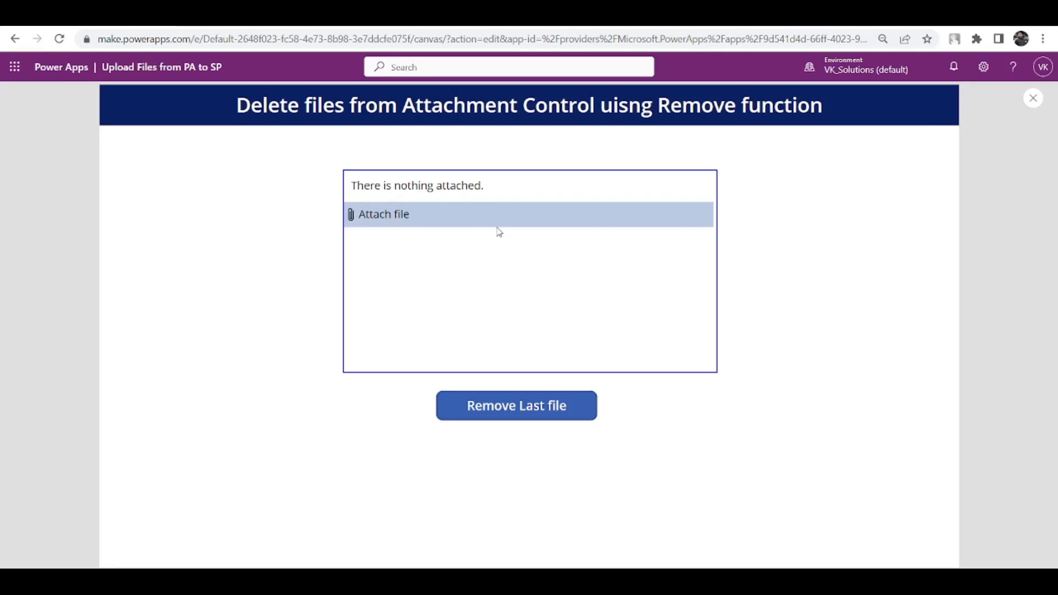
- Re-attach the four logo images, remove them all with the button, and close preview
{"action": "left_click", "coordinate": [383, 214]}
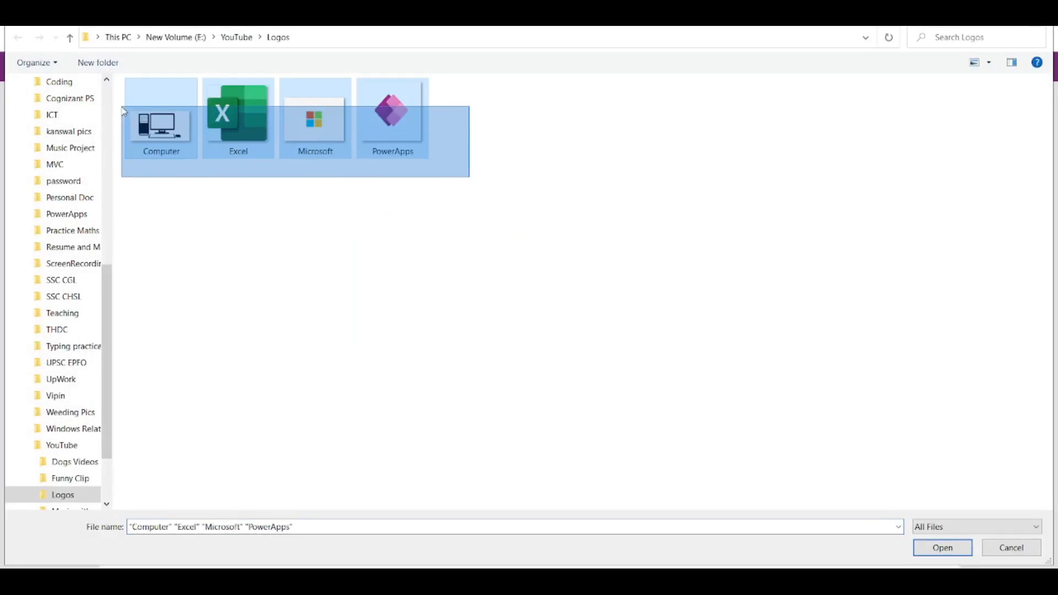
{"action": "left_click", "coordinate": [942, 548]}
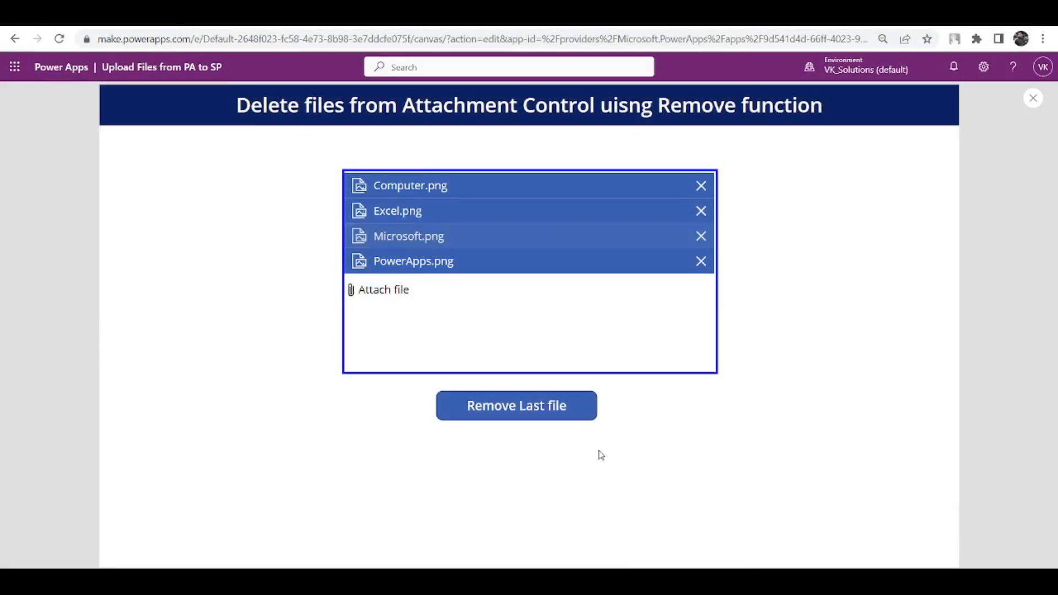
{"action": "left_click", "coordinate": [516, 406]}
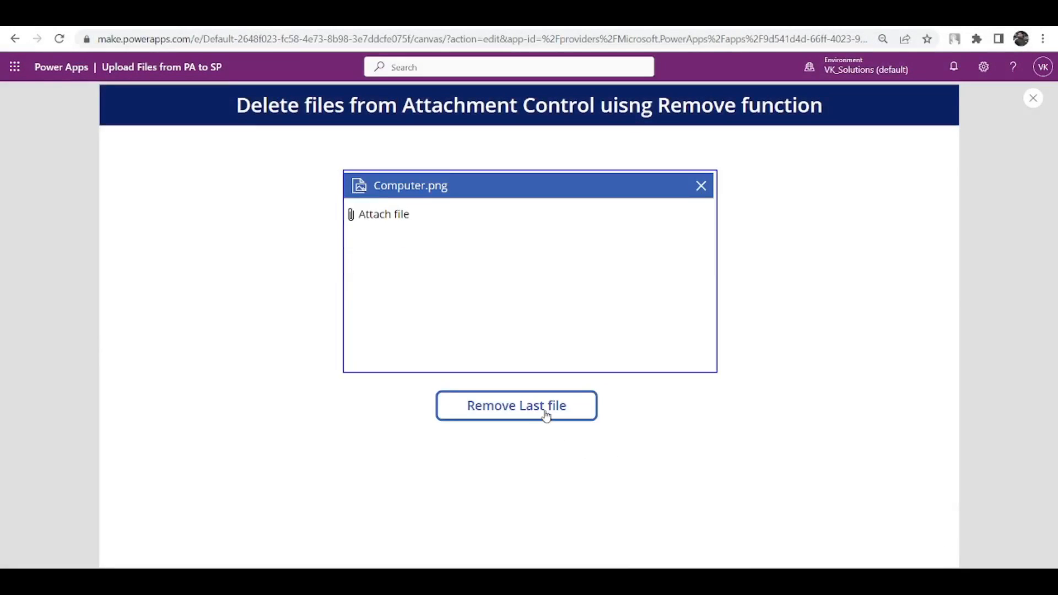
{"action": "left_click", "coordinate": [516, 406]}
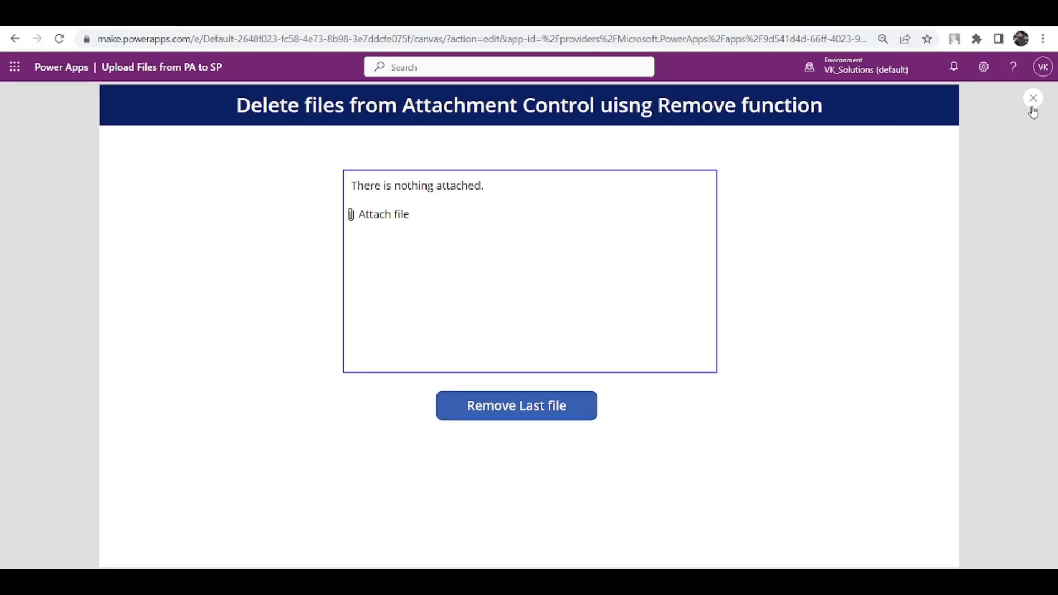
{"action": "left_click", "coordinate": [1034, 98]}
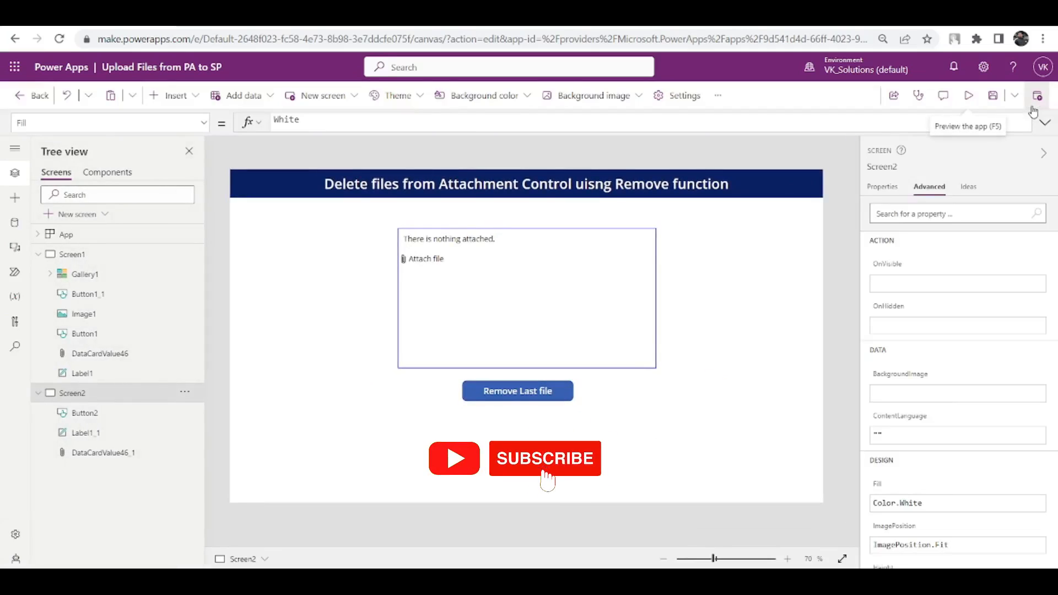